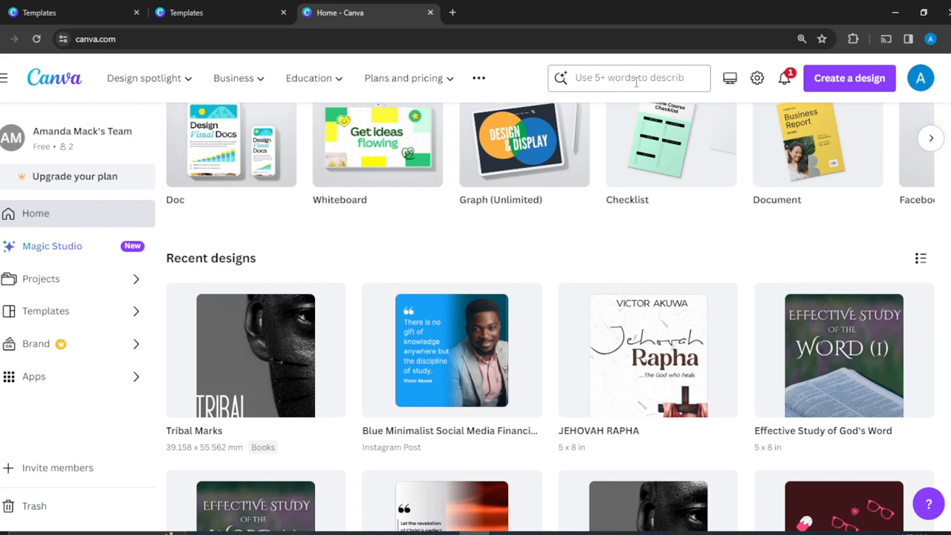
# Search Canva's home page for 'social media ad campaign' templates.
pyautogui.click(632, 77)
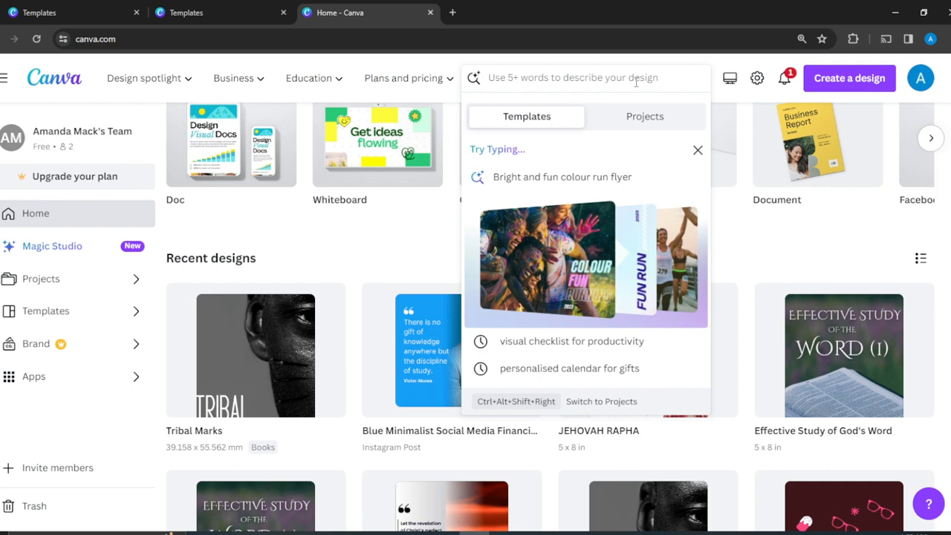
pyautogui.write('SOCIAL')
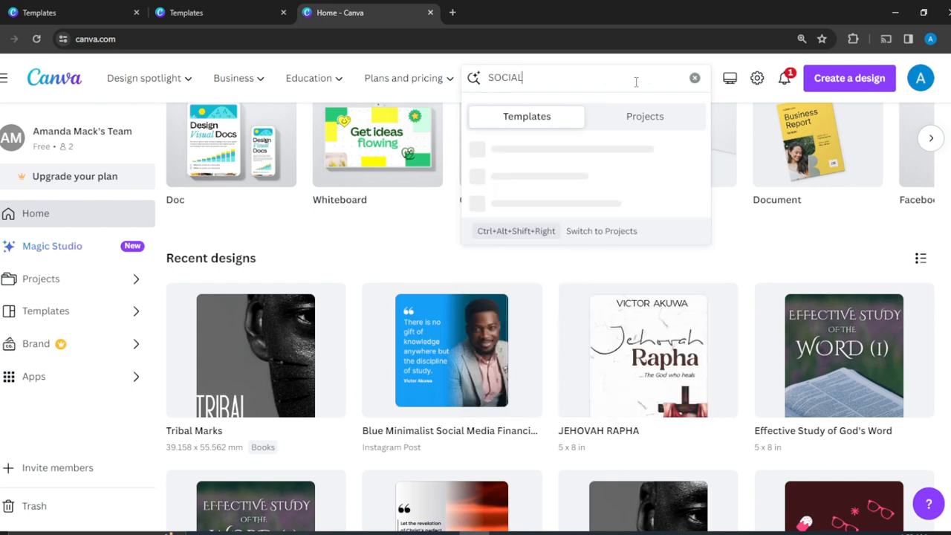
pyautogui.write('m')
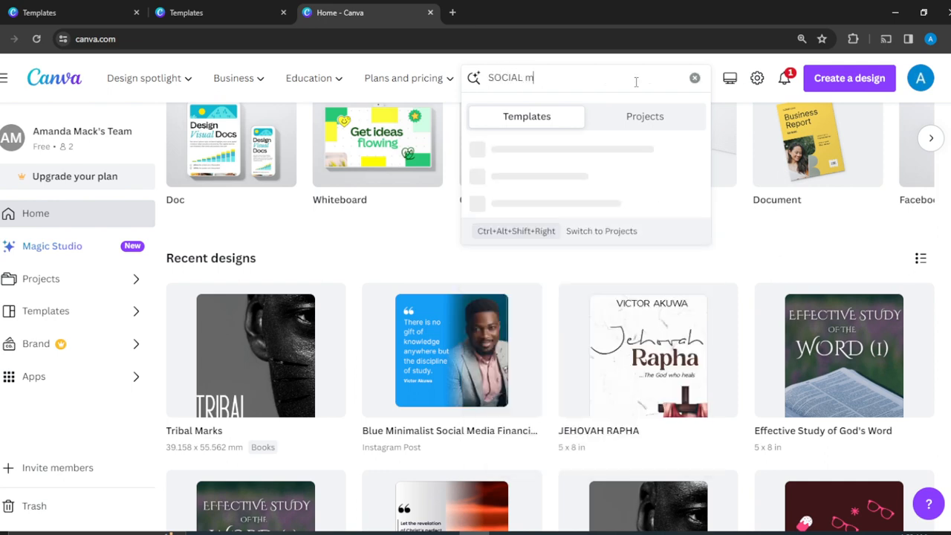
pyautogui.write('edia')
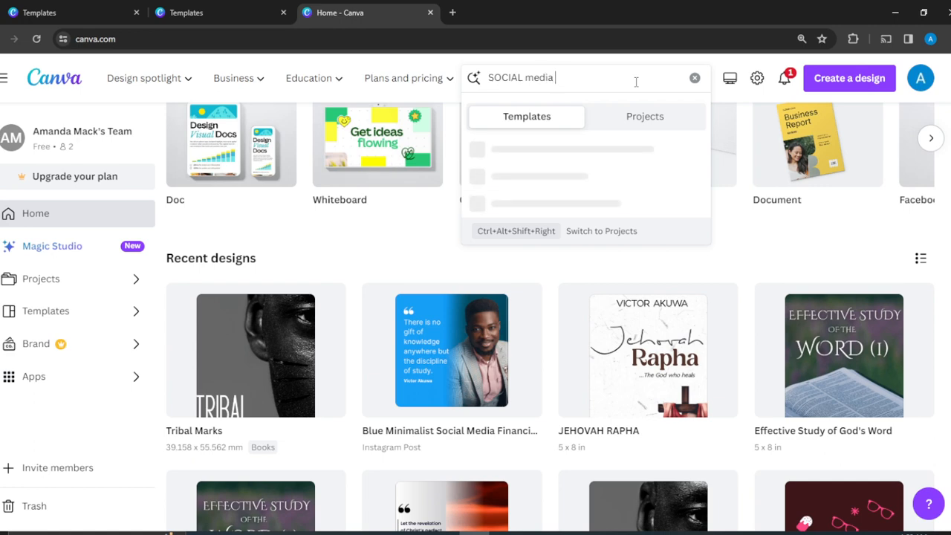
pyautogui.write('AD')
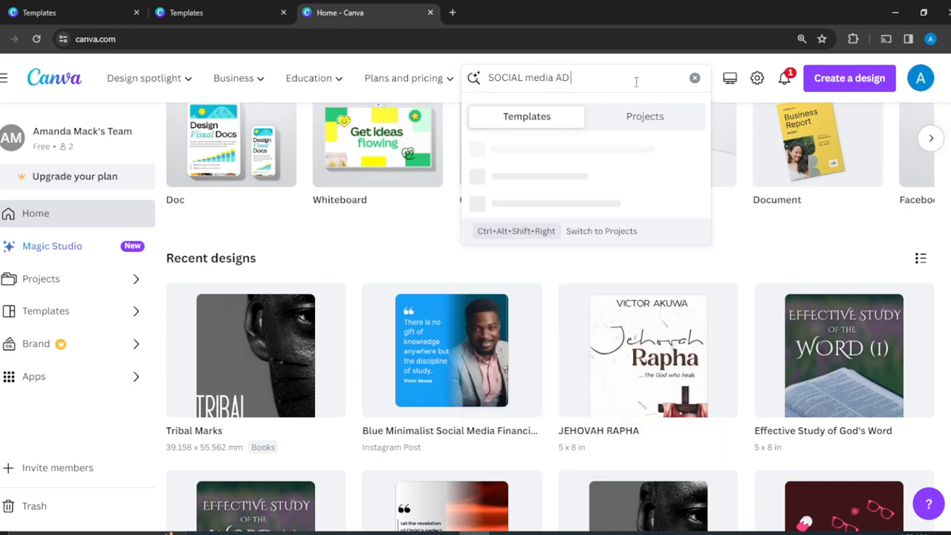
pyautogui.write('campaign')
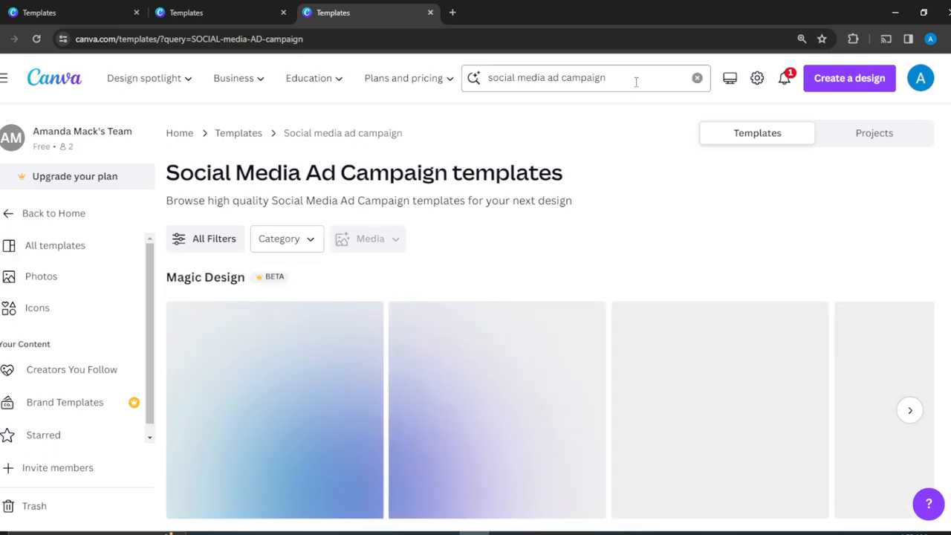
# Scroll down through the grid of Instagram post and presentation templates.
pyautogui.scroll(-3)
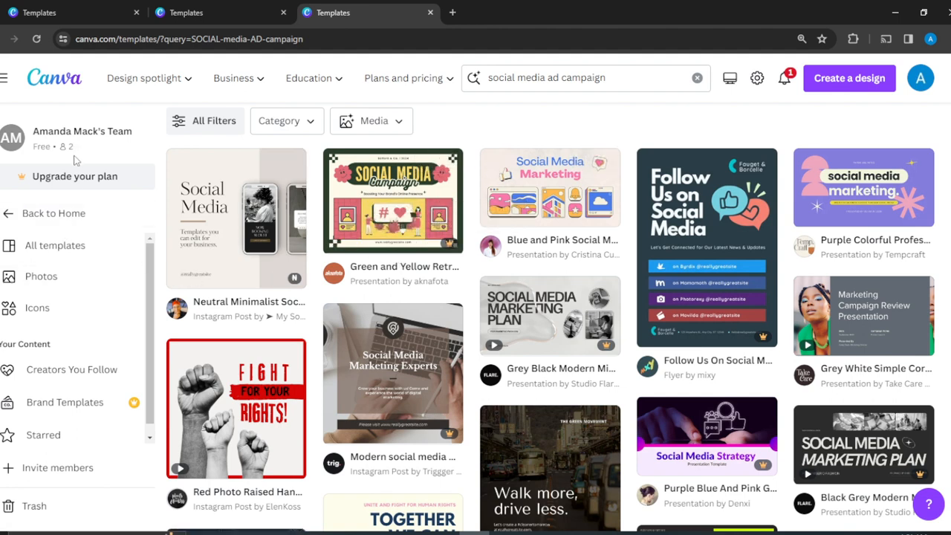
pyautogui.moveTo(283, 248)
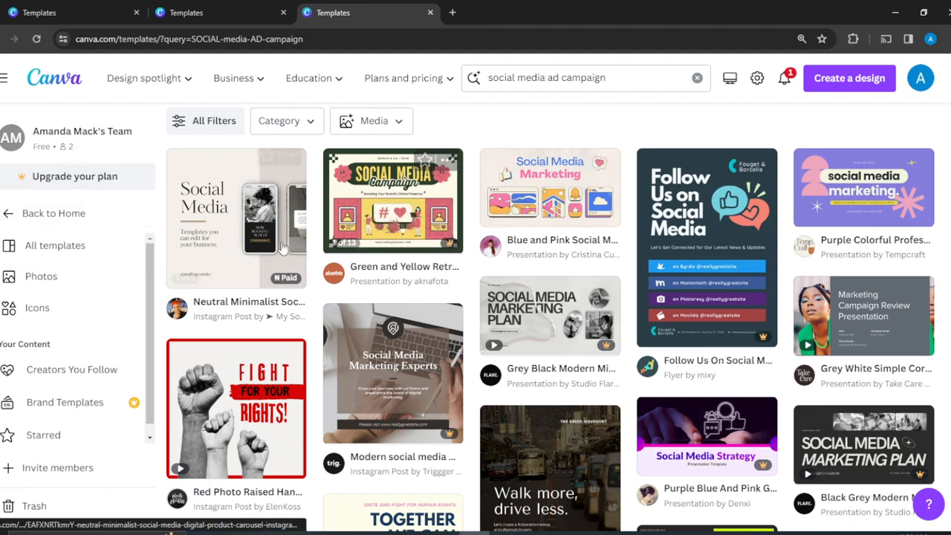
pyautogui.moveTo(620, 270)
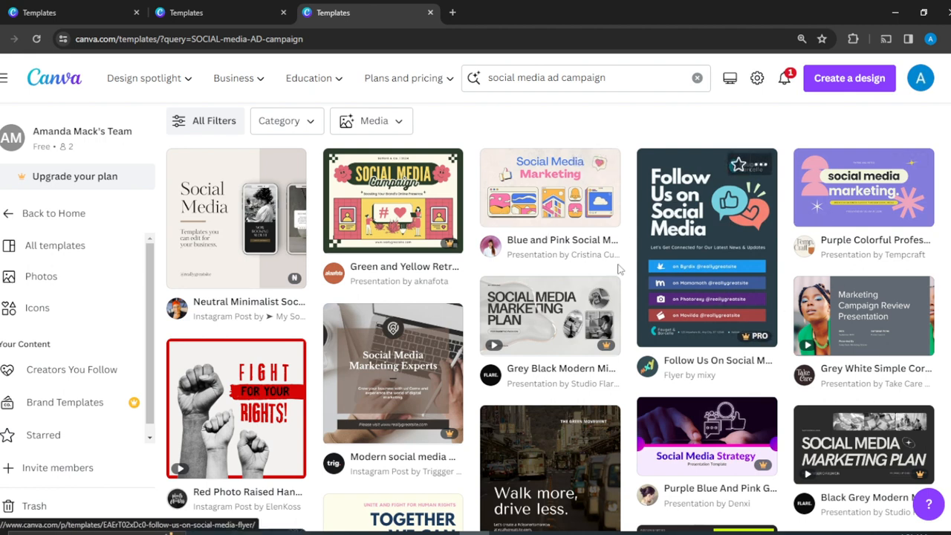
pyautogui.moveTo(552, 268)
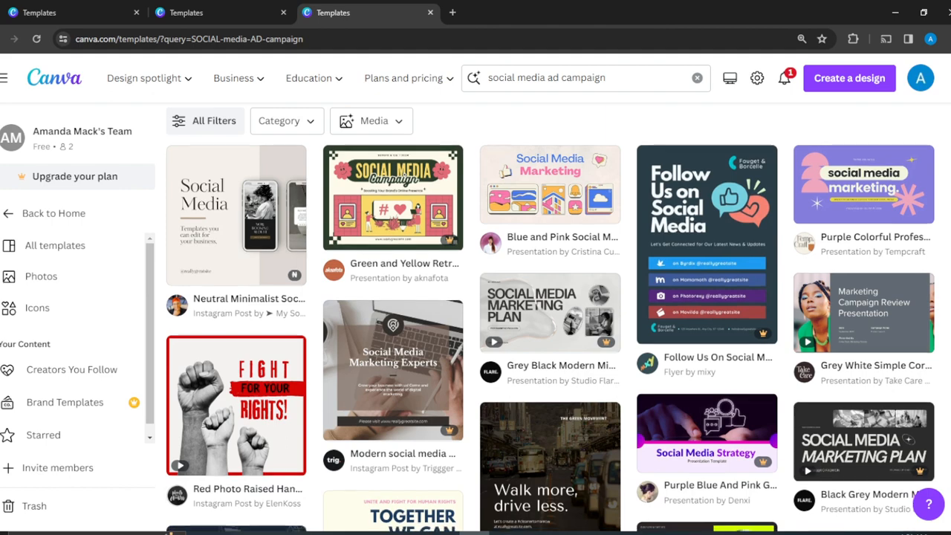
pyautogui.scroll(-3)
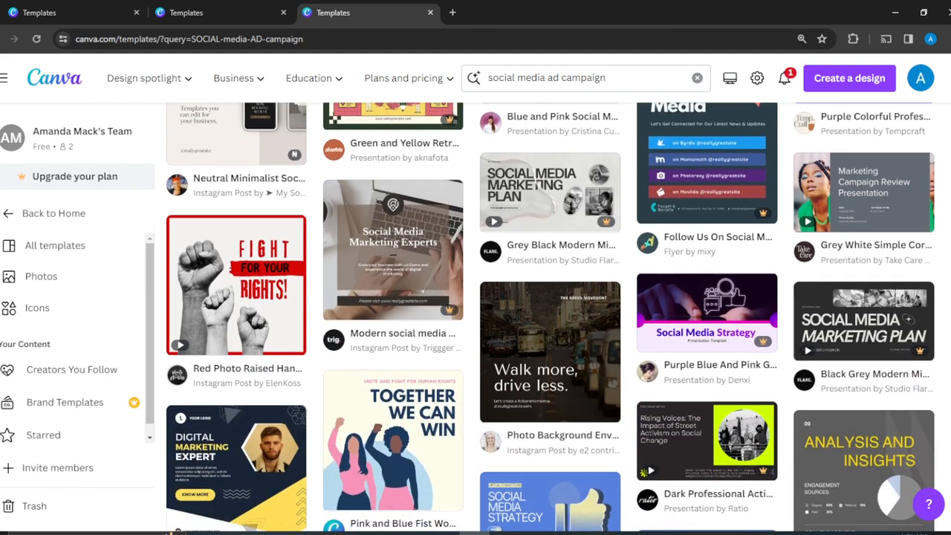
pyautogui.scroll(-3)
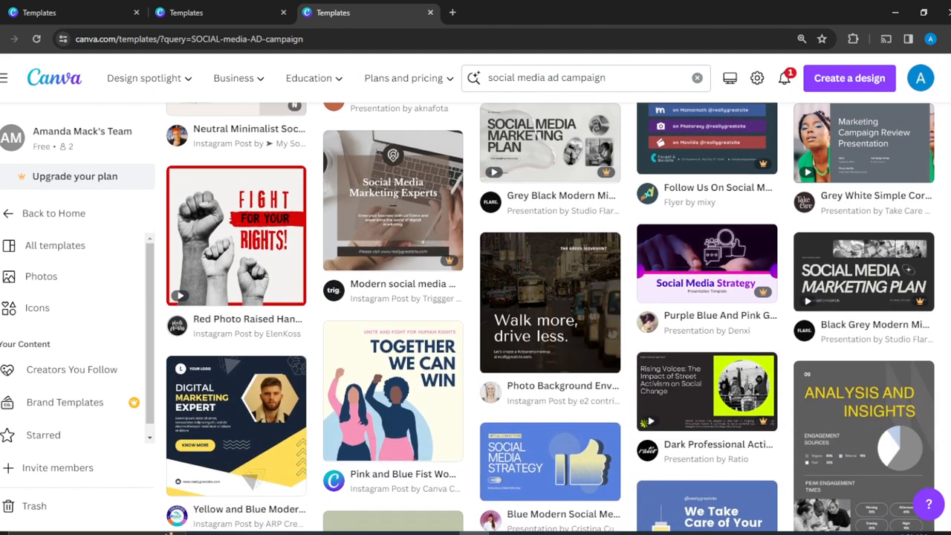
pyautogui.scroll(-3)
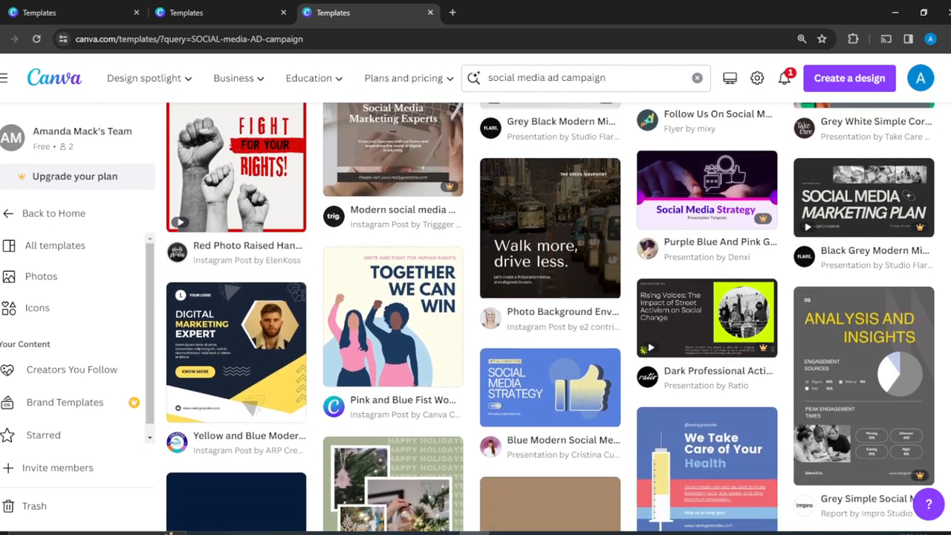
pyautogui.scroll(-3)
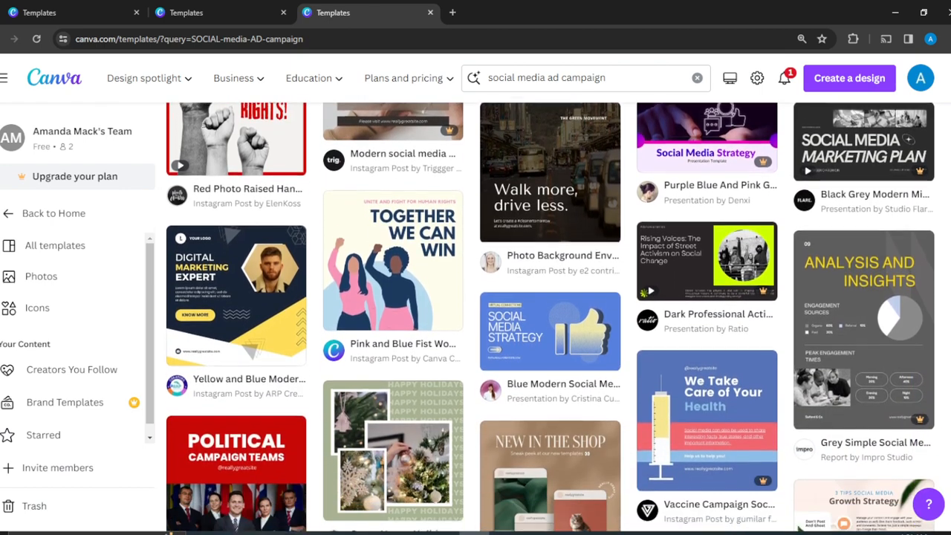
pyautogui.scroll(-3)
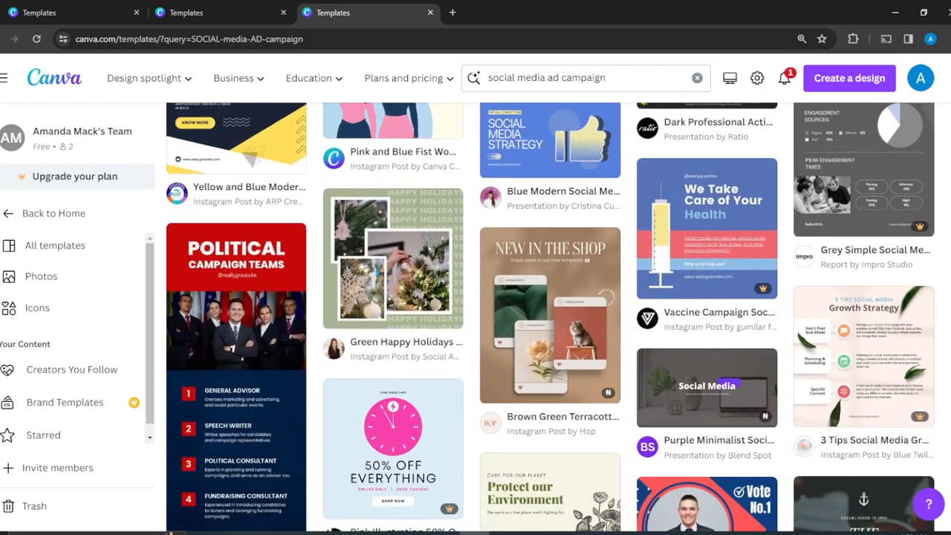
pyautogui.scroll(-3)
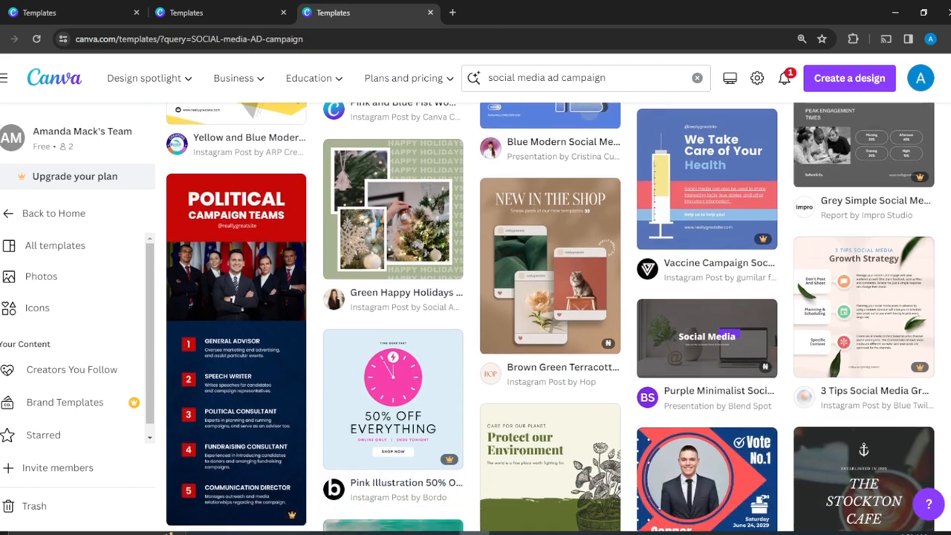
pyautogui.scroll(-3)
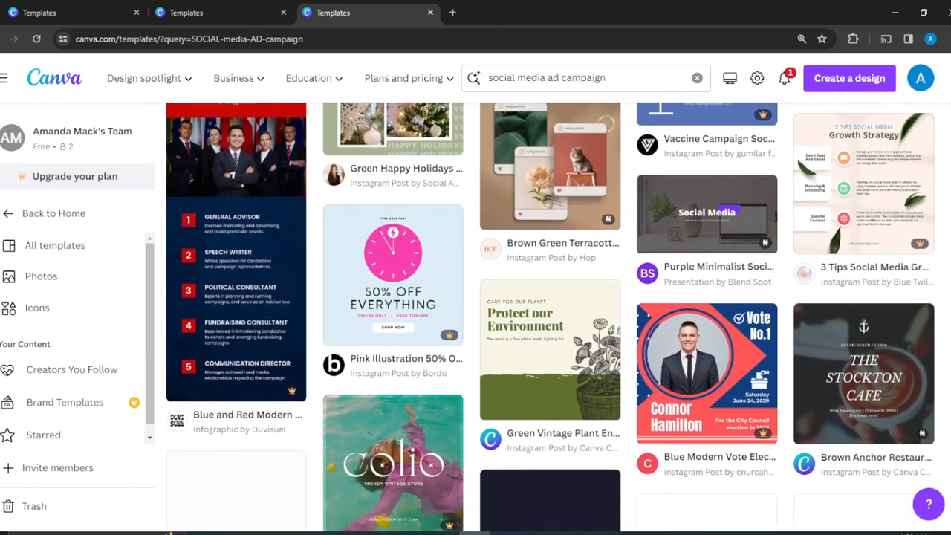
pyautogui.scroll(-3)
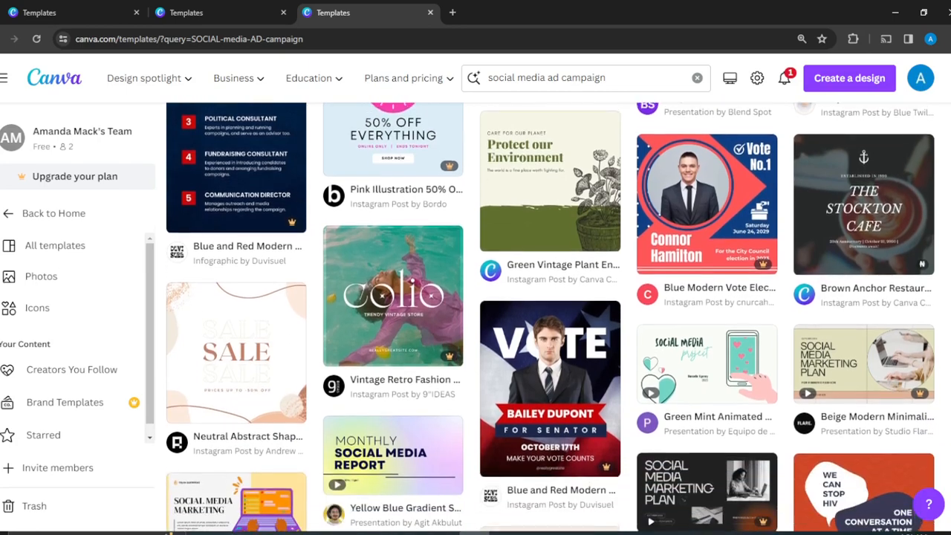
pyautogui.scroll(-3)
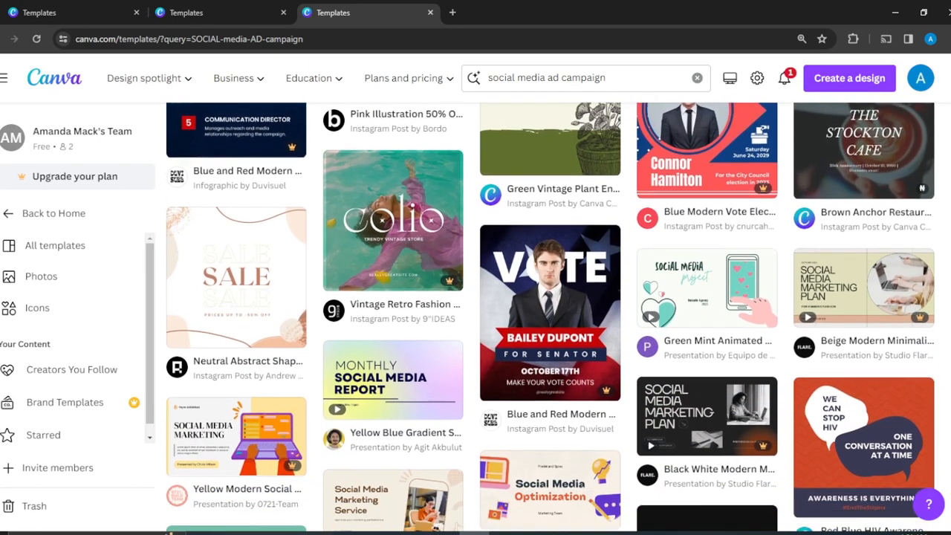
pyautogui.scroll(-3)
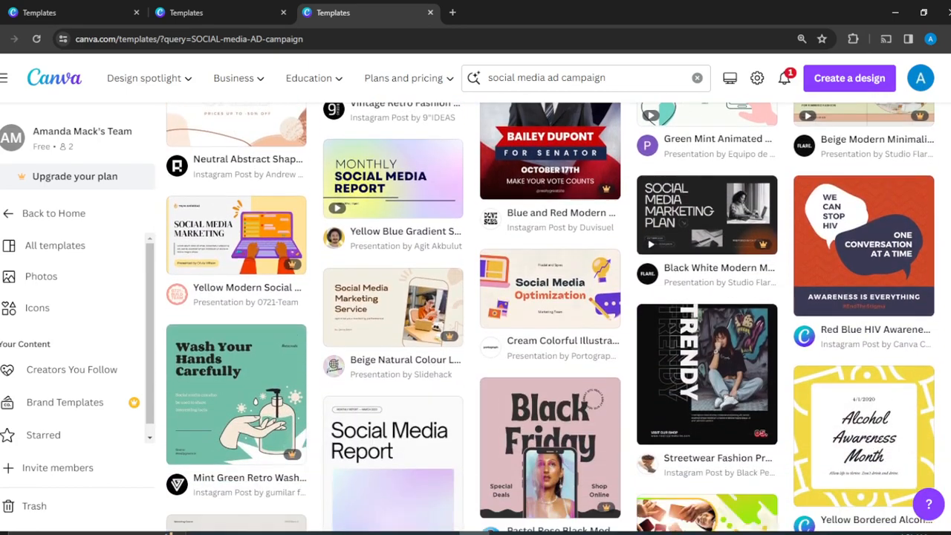
pyautogui.scroll(-3)
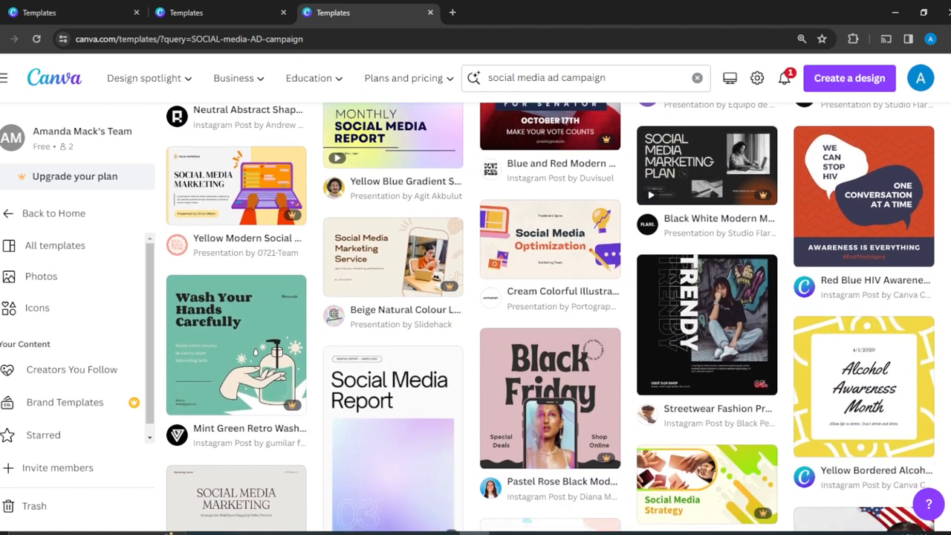
pyautogui.scroll(-3)
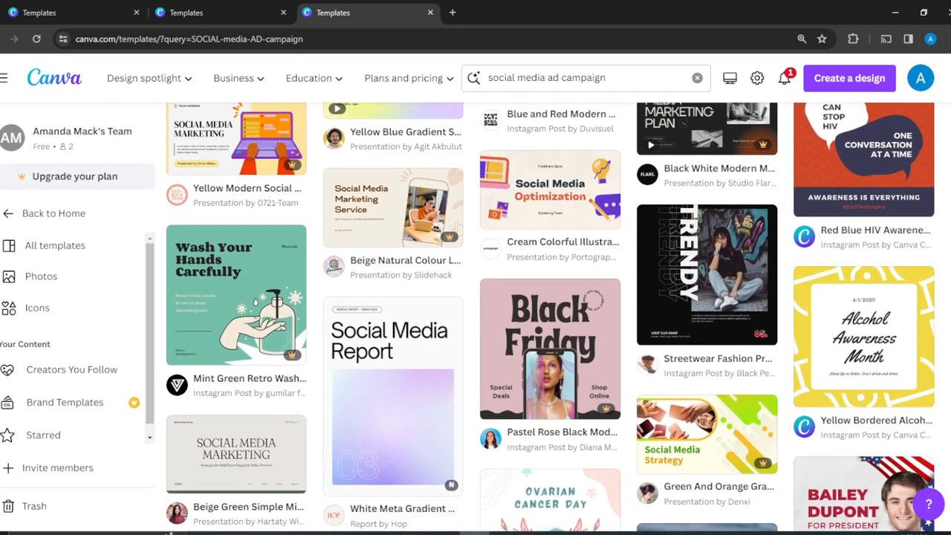
pyautogui.scroll(-3)
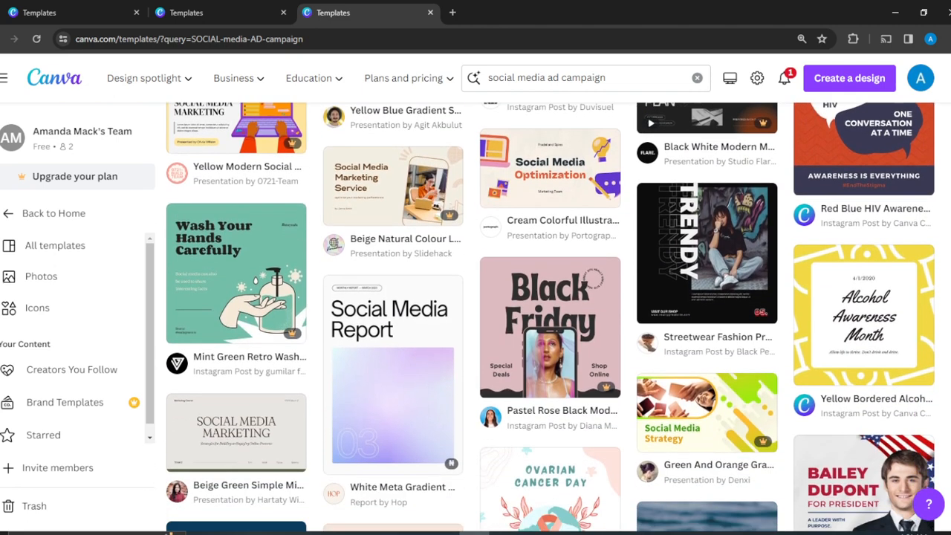
pyautogui.scroll(-3)
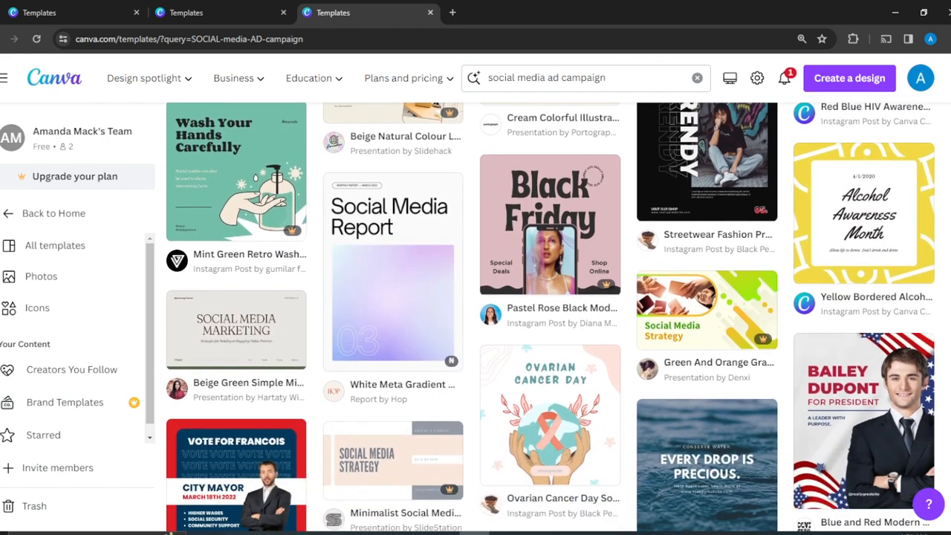
pyautogui.scroll(-3)
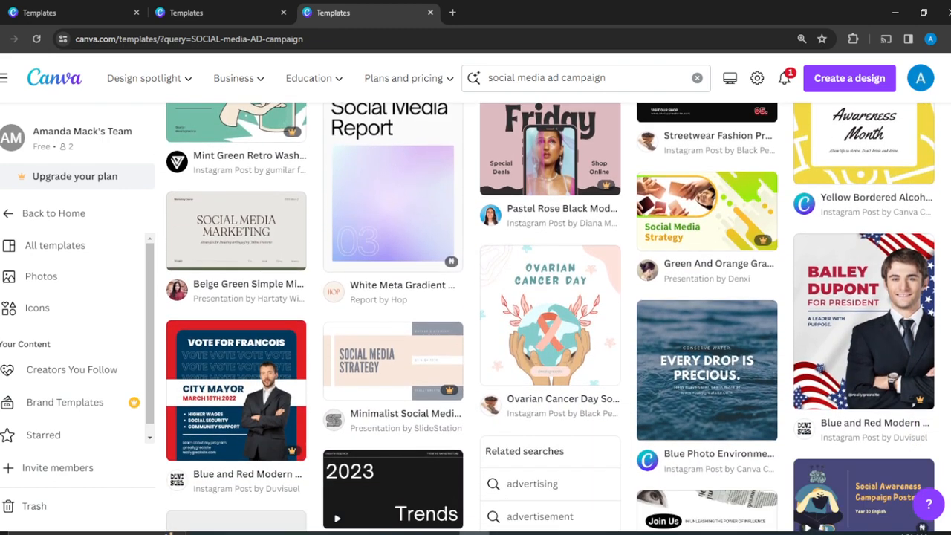
pyautogui.scroll(-3)
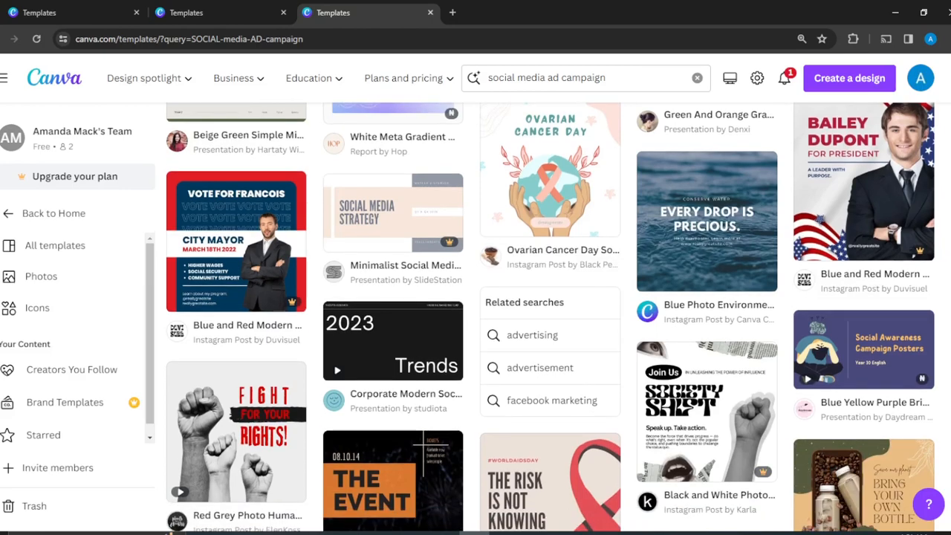
pyautogui.scroll(-3)
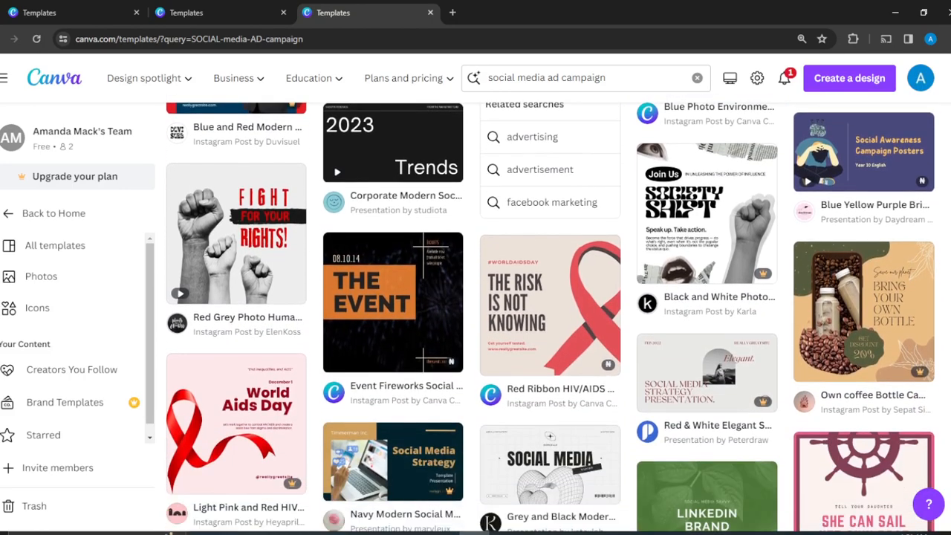
pyautogui.scroll(-3)
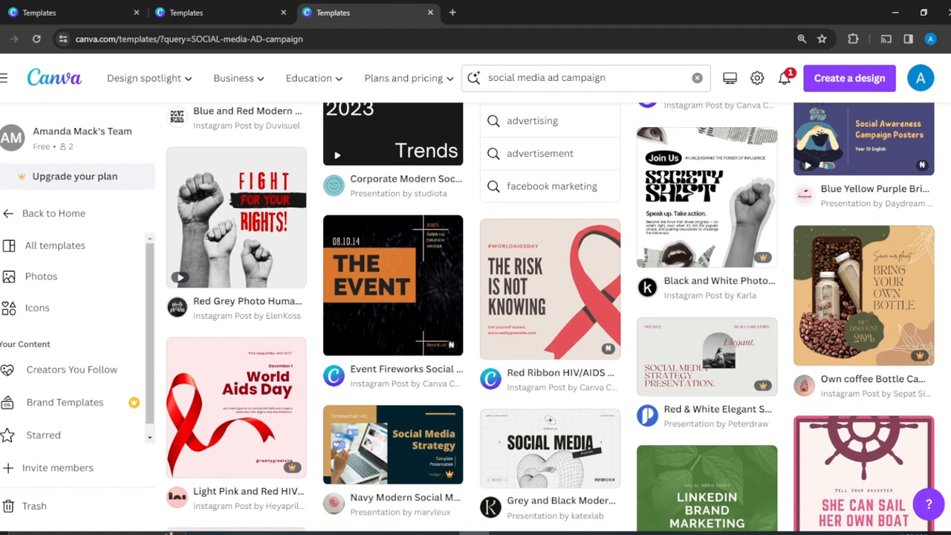
pyautogui.scroll(-3)
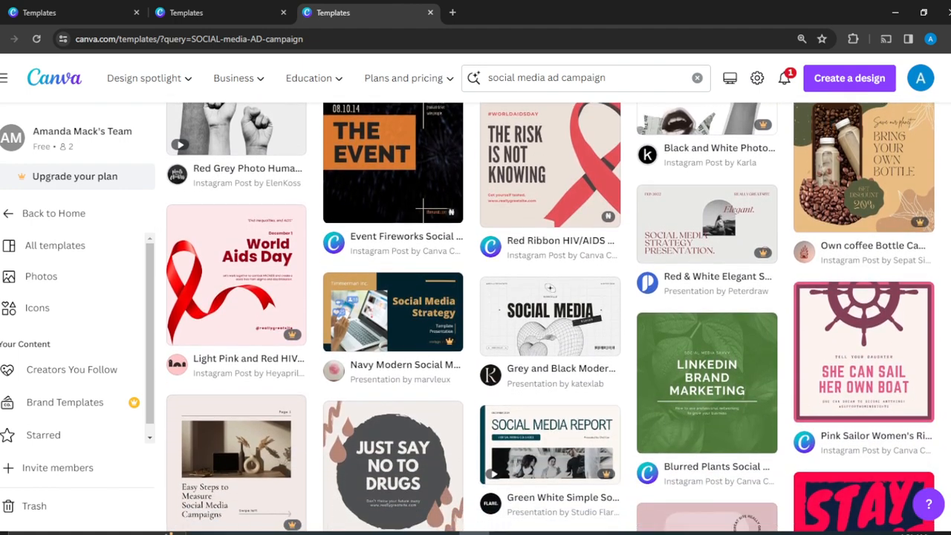
pyautogui.scroll(-3)
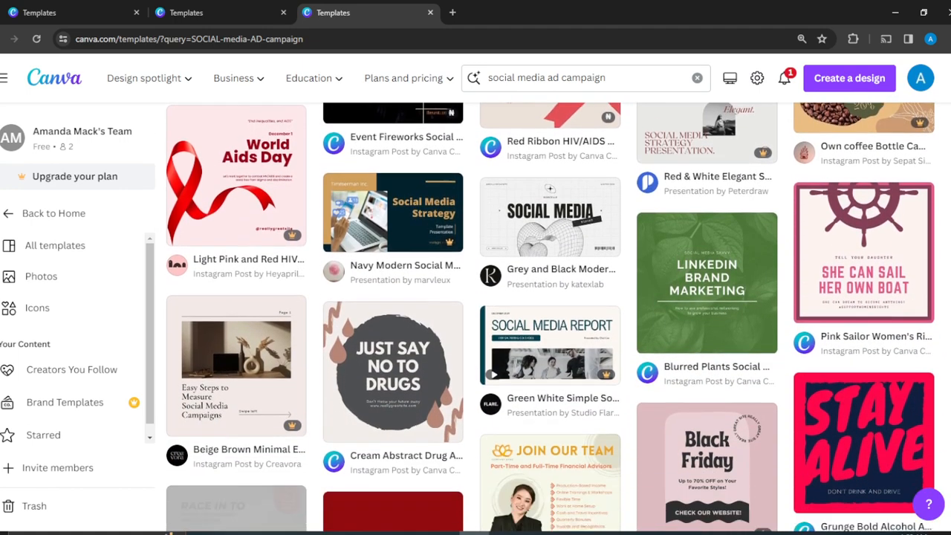
pyautogui.scroll(-3)
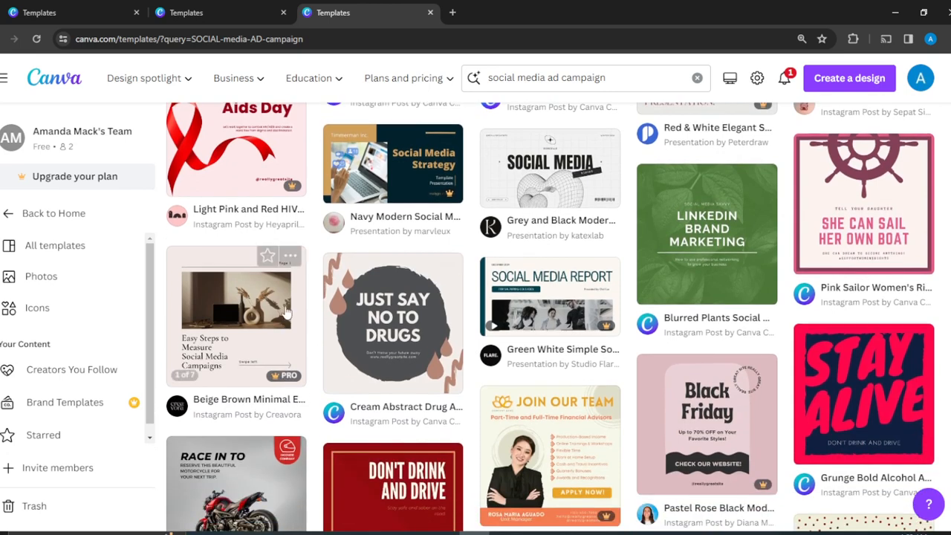
pyautogui.moveTo(640, 353)
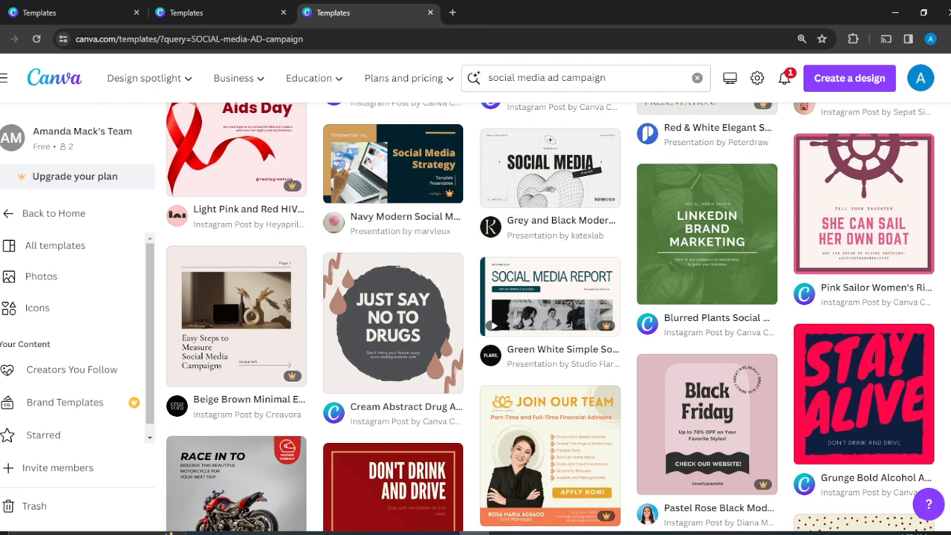
pyautogui.scroll(-3)
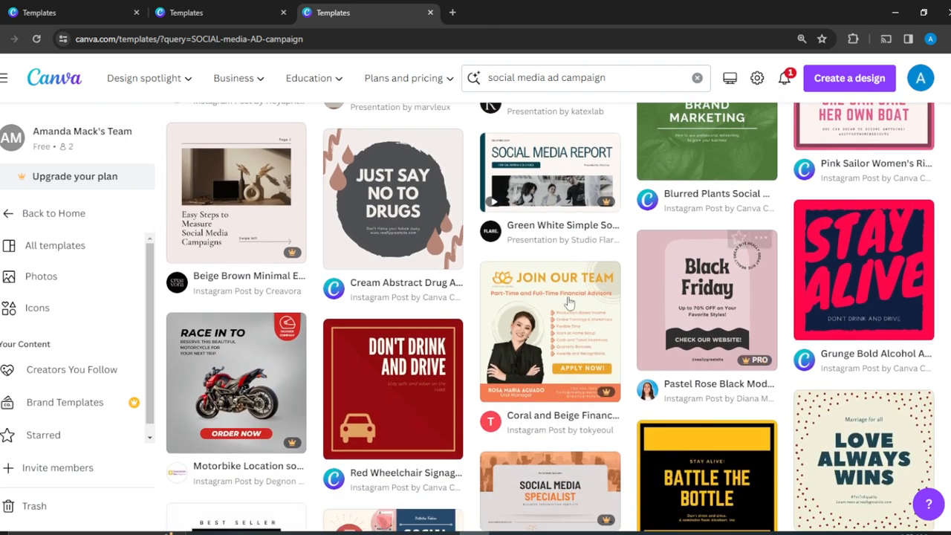
pyautogui.moveTo(420, 364)
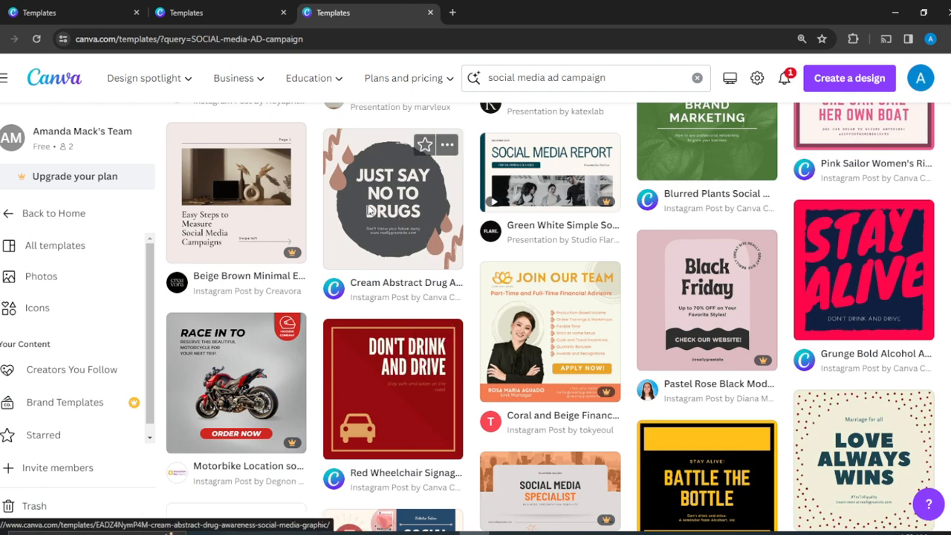
# Open the Cream Abstract template, then the Pink and white mental health post from its suggestions.
pyautogui.click(392, 198)
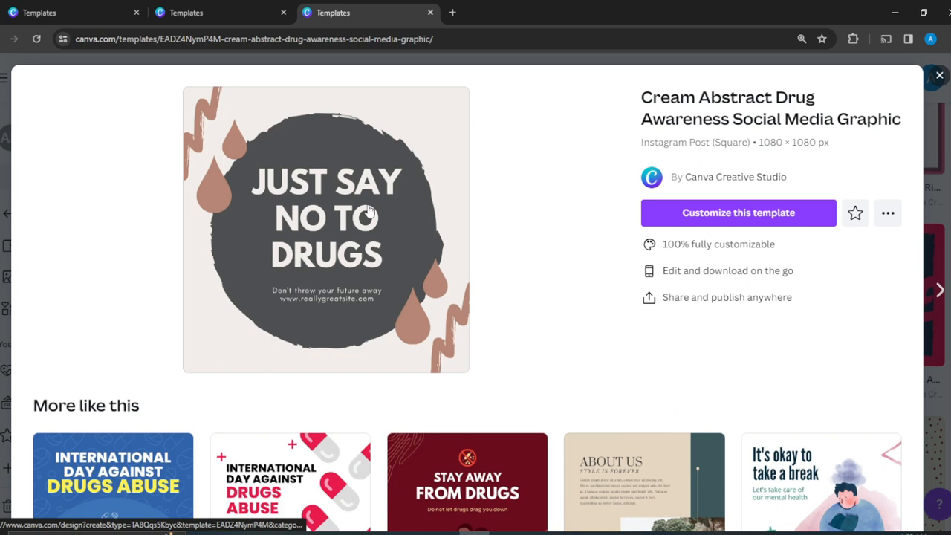
pyautogui.moveTo(519, 291)
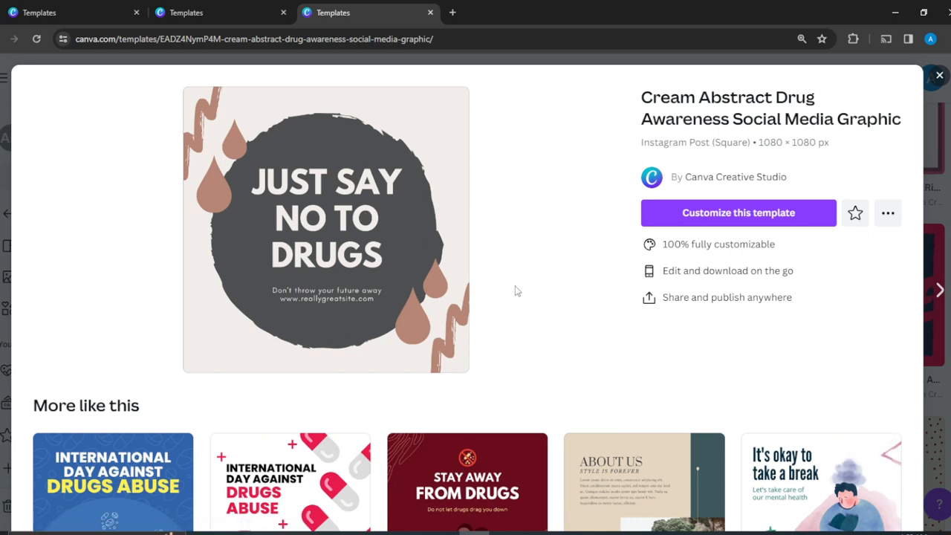
pyautogui.scroll(-3)
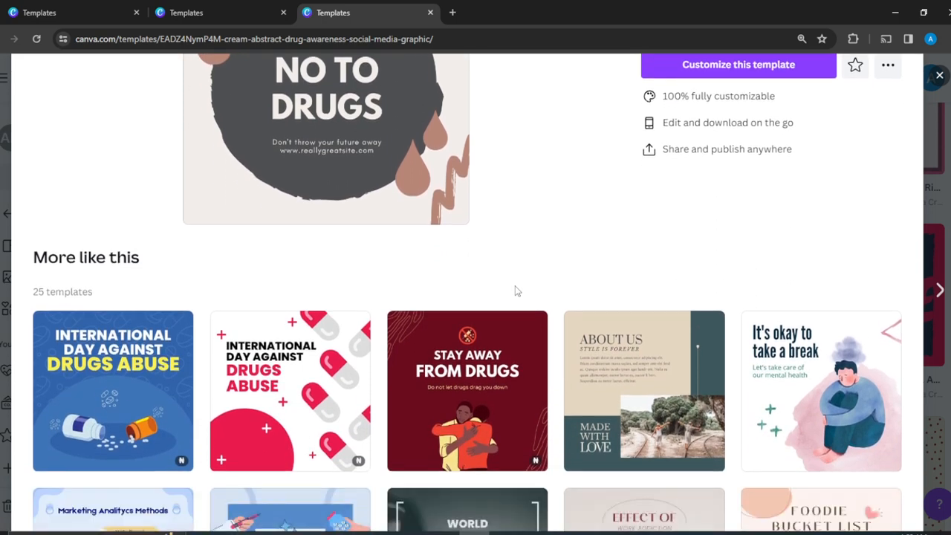
pyautogui.scroll(-3)
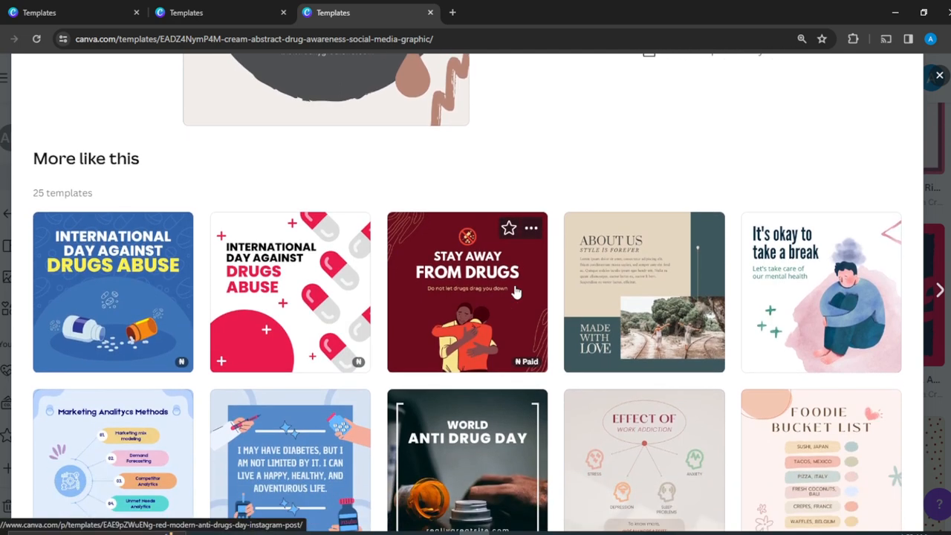
pyautogui.moveTo(750, 292)
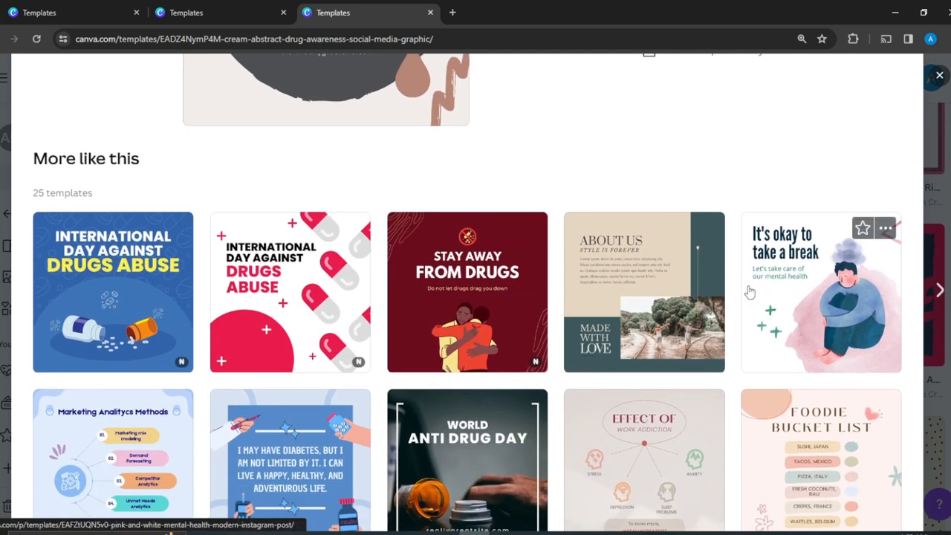
pyautogui.click(821, 292)
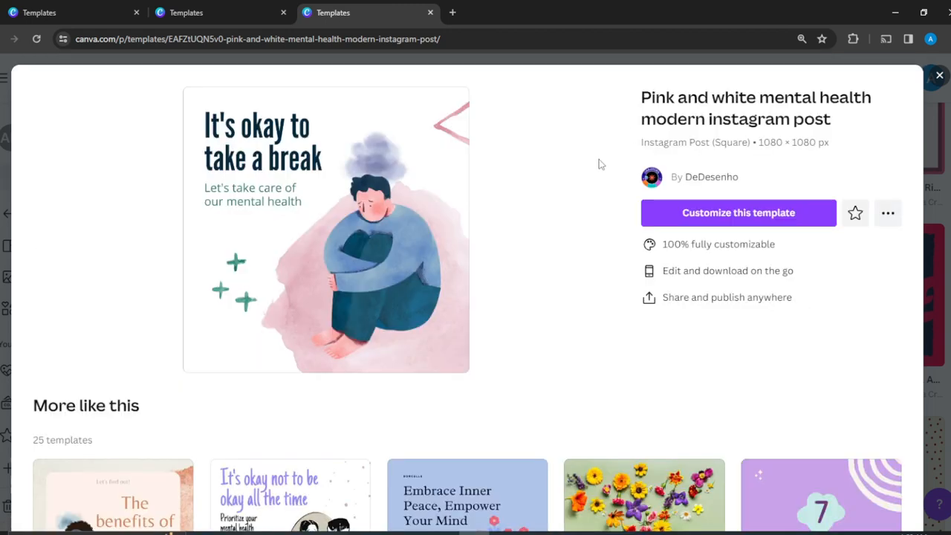
# Customize the Pink and white mental health template, opening it in a new editor tab.
pyautogui.click(738, 212)
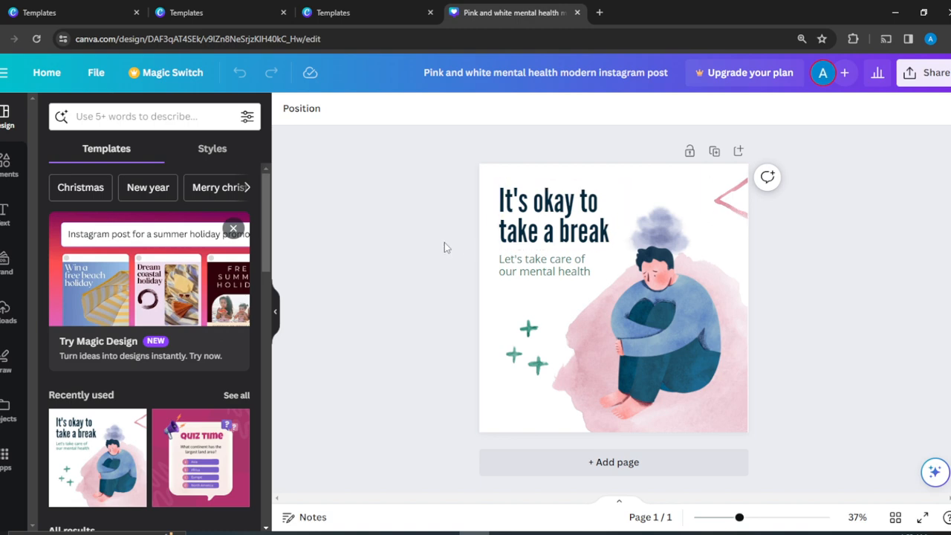
# Retype the headline to read 'Take a break; you deserve it.'.
pyautogui.click(554, 216)
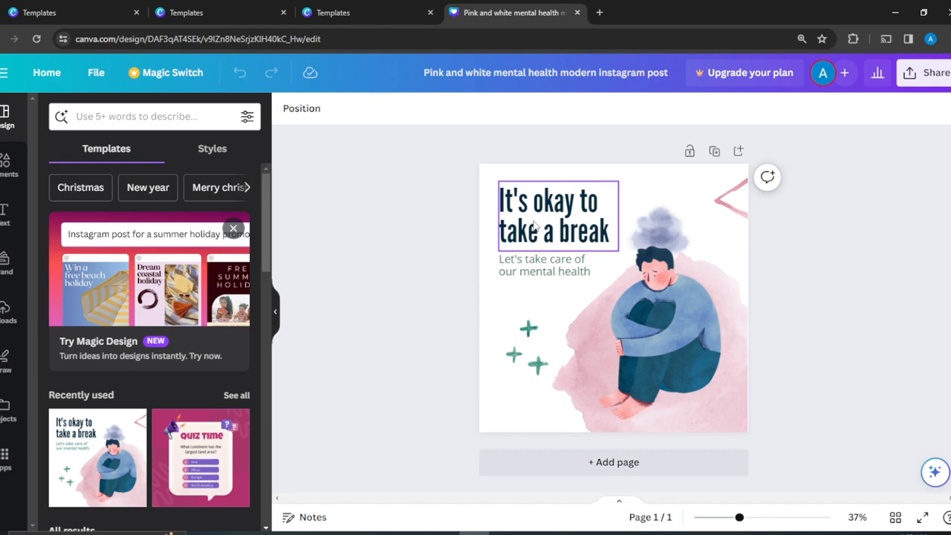
pyautogui.moveTo(583, 193)
pyautogui.write('Take a')
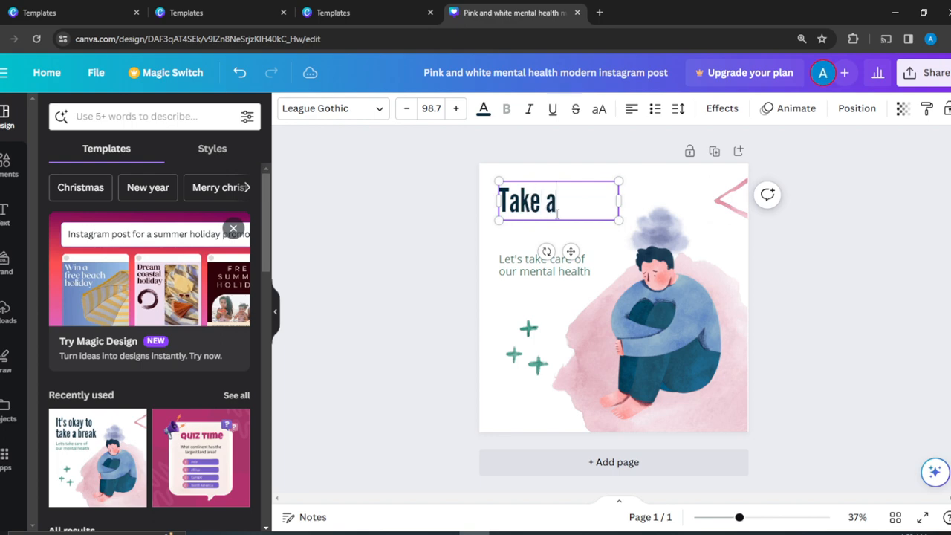
pyautogui.write('break')
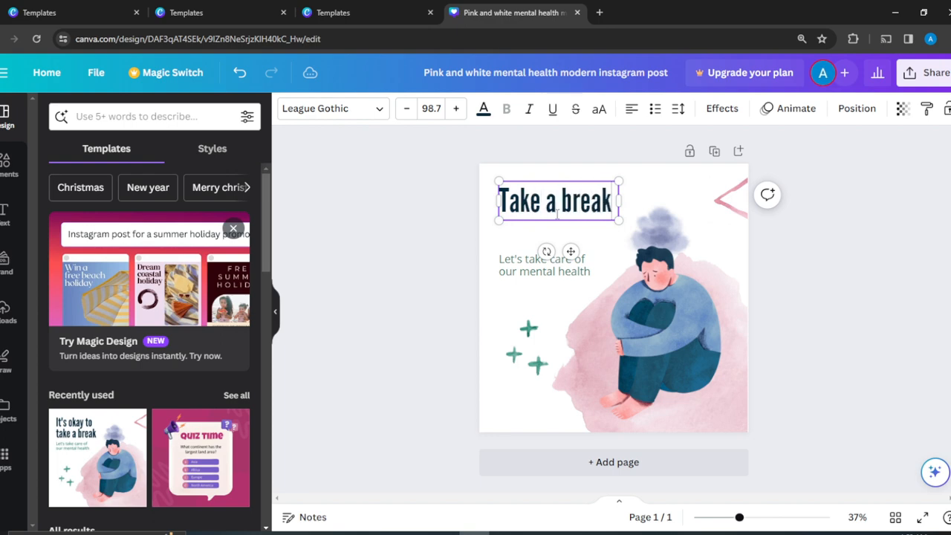
pyautogui.write('; you deserve it.')
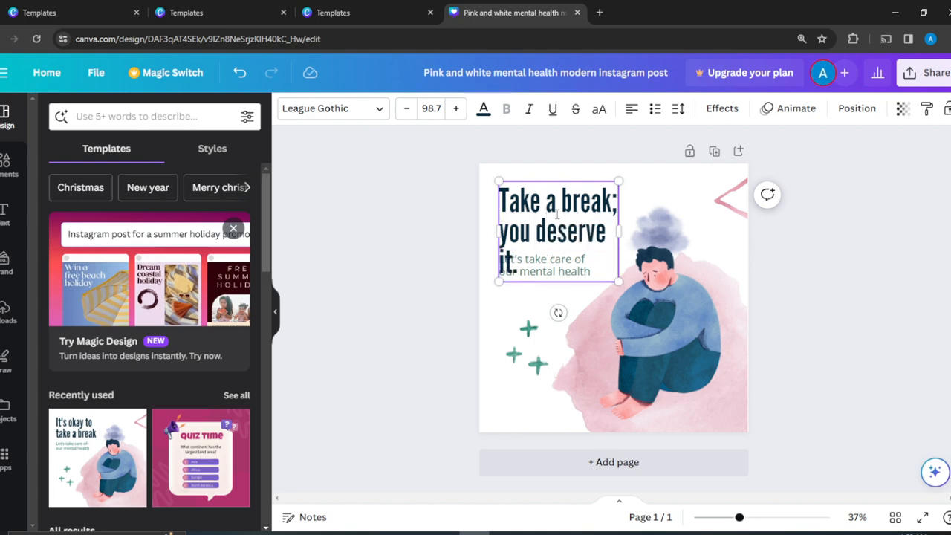
pyautogui.click(857, 107)
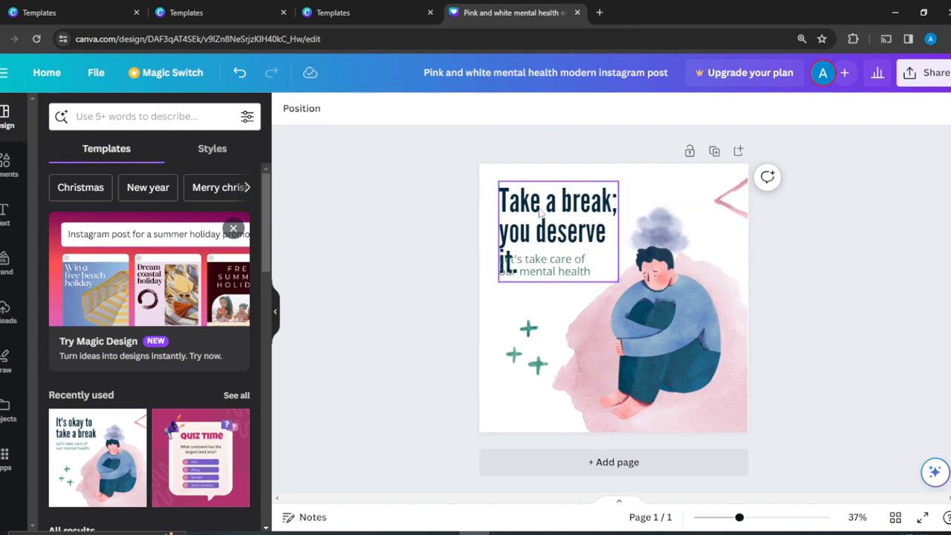
# Shrink the headline font size to 90 so it fits on two lines.
pyautogui.click(558, 231)
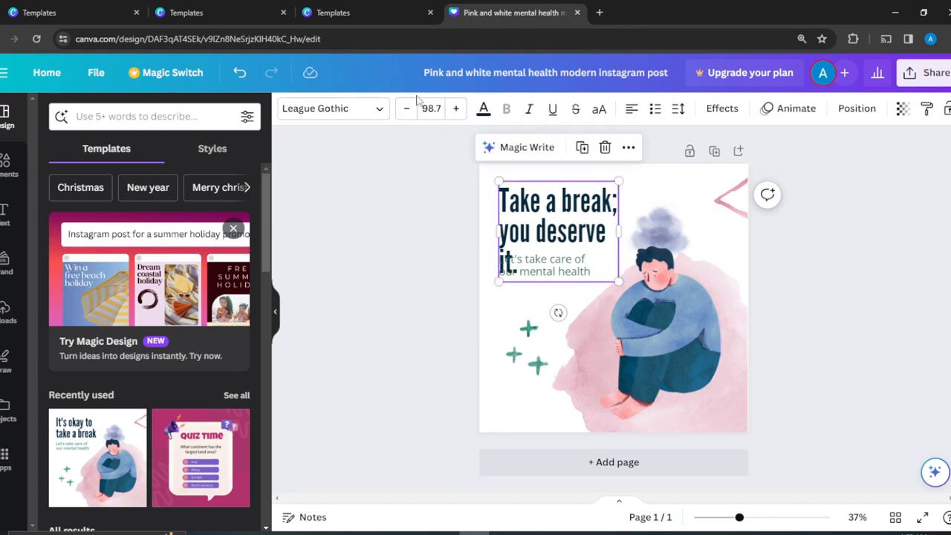
pyautogui.moveTo(432, 108)
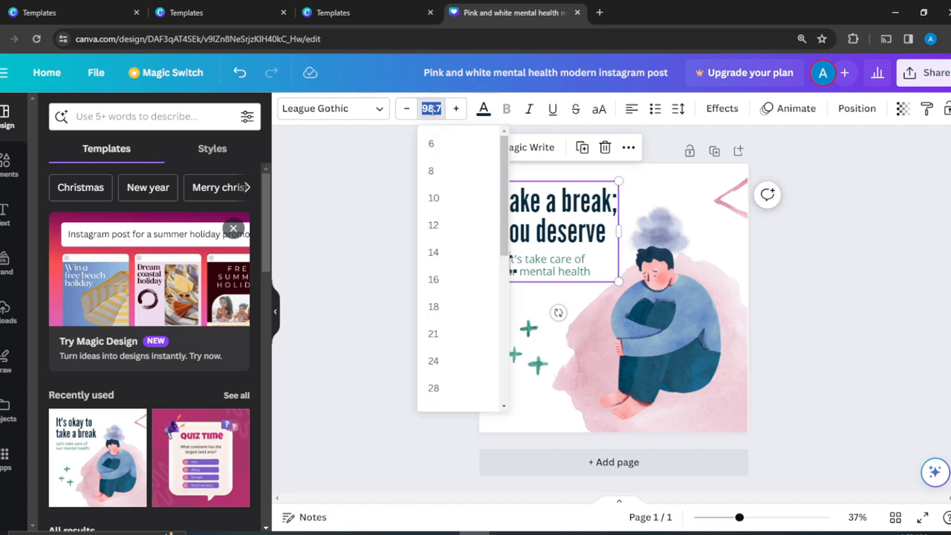
pyautogui.write('95')
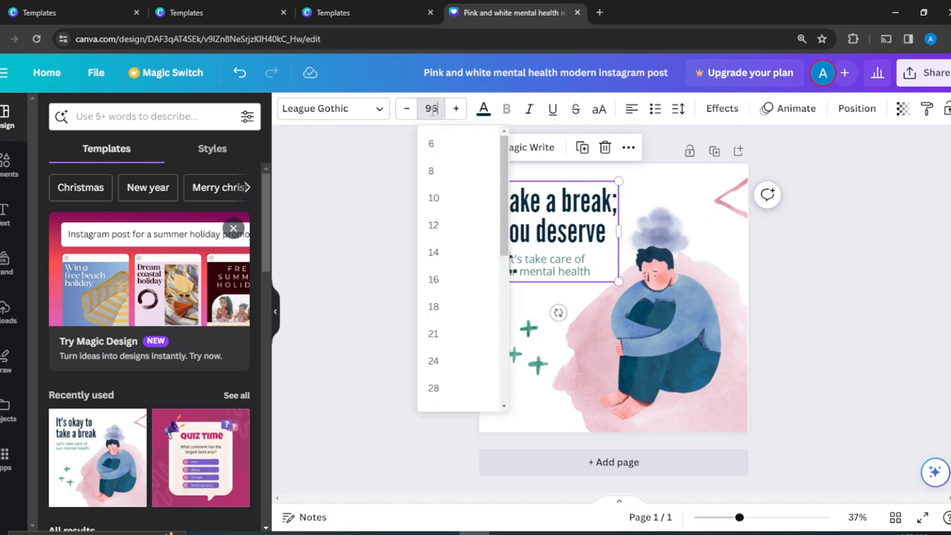
pyautogui.scroll(-3)
pyautogui.write('90')
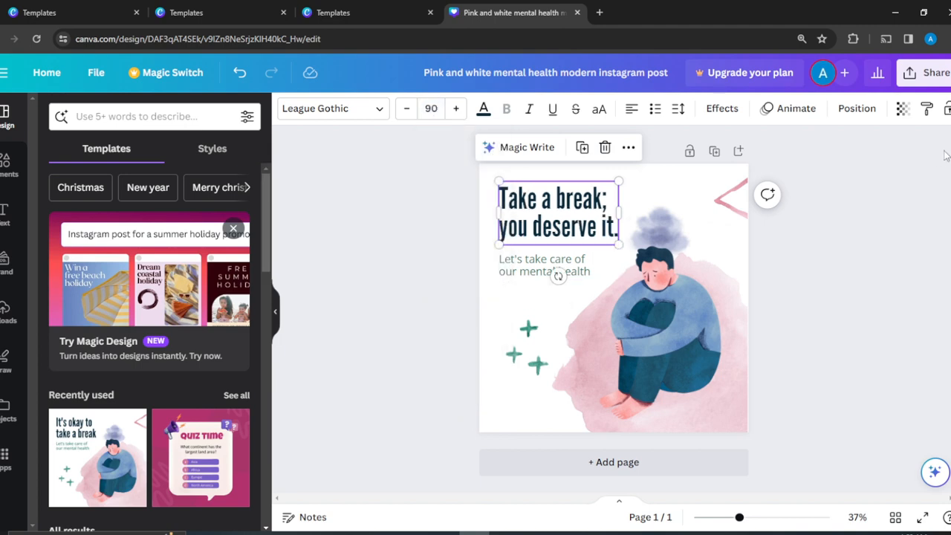
pyautogui.click(857, 108)
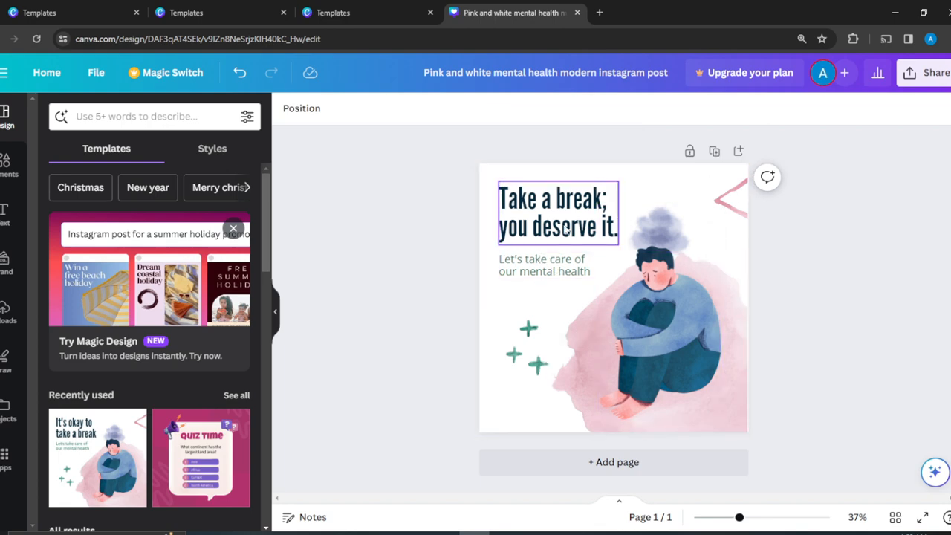
pyautogui.click(544, 265)
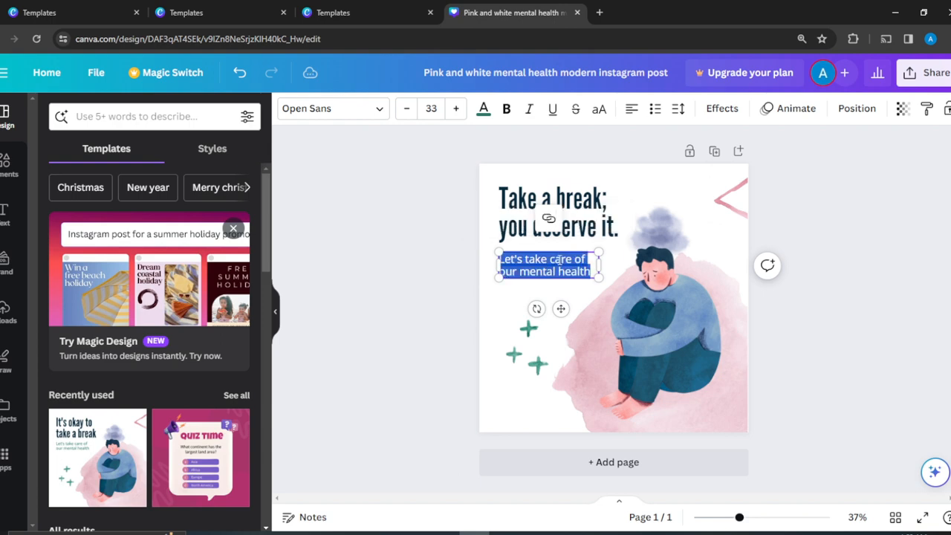
pyautogui.click(829, 231)
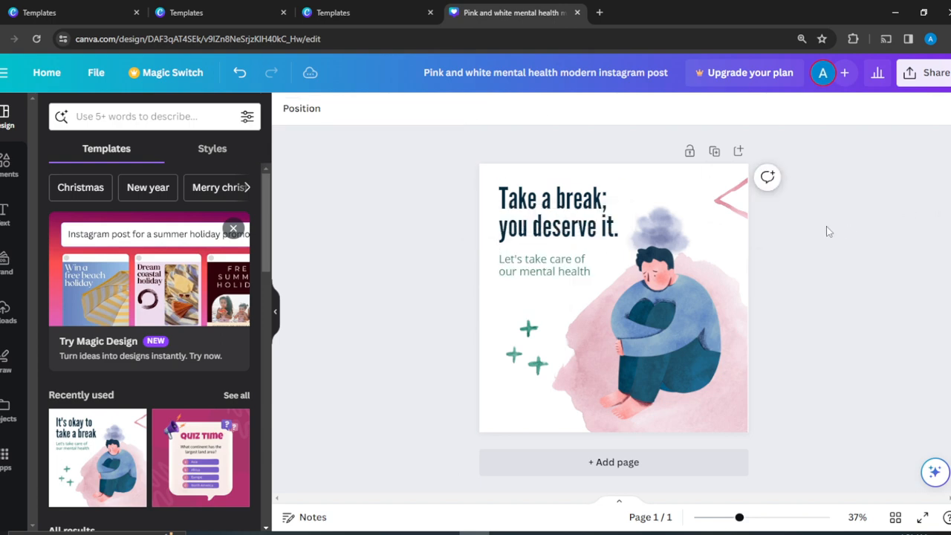
# Search Elements graphics for 'sad person' and drag the girl-hugging-knees graphic onto the figure.
pyautogui.click(660, 312)
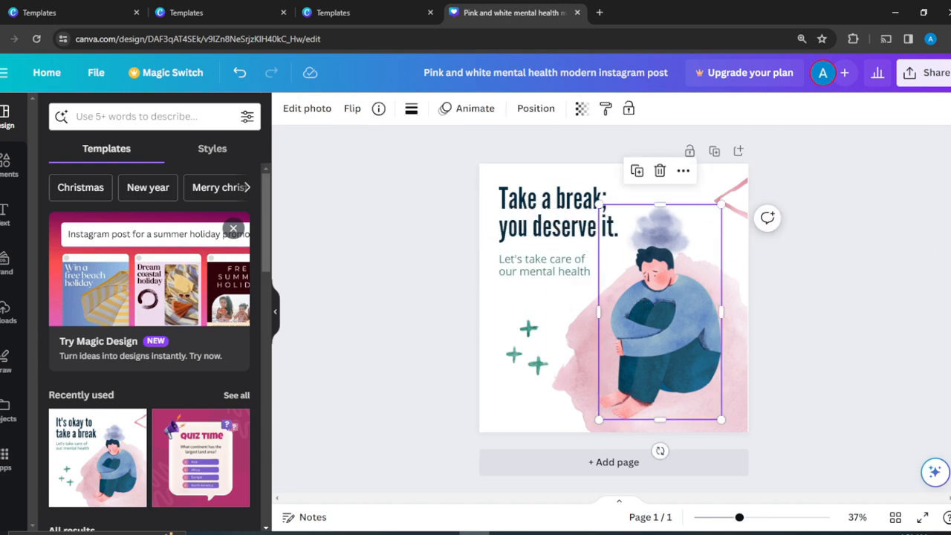
pyautogui.moveTo(290, 290)
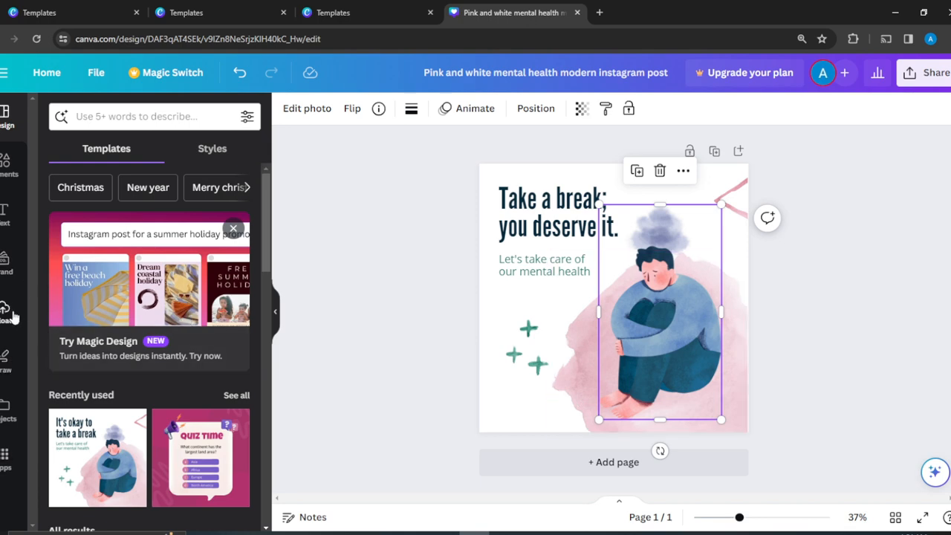
pyautogui.click(8, 313)
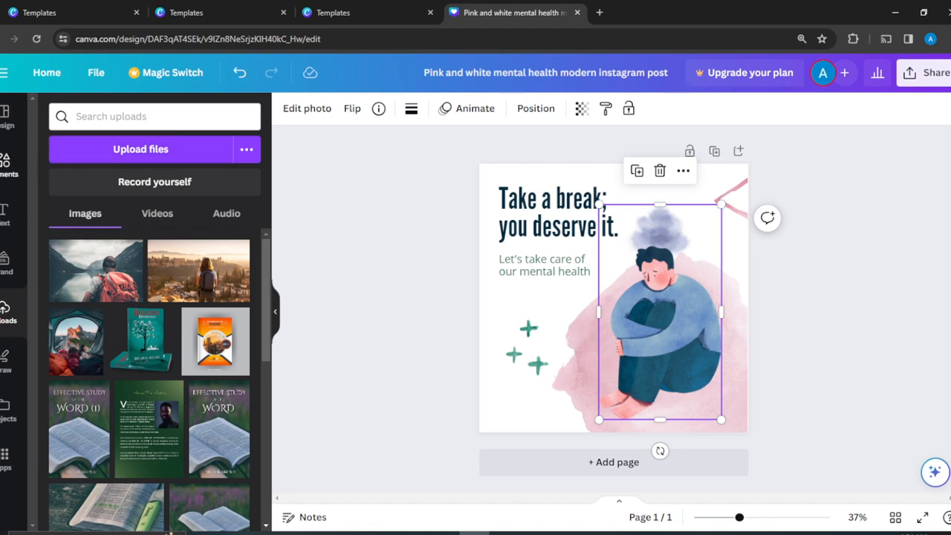
pyautogui.click(6, 160)
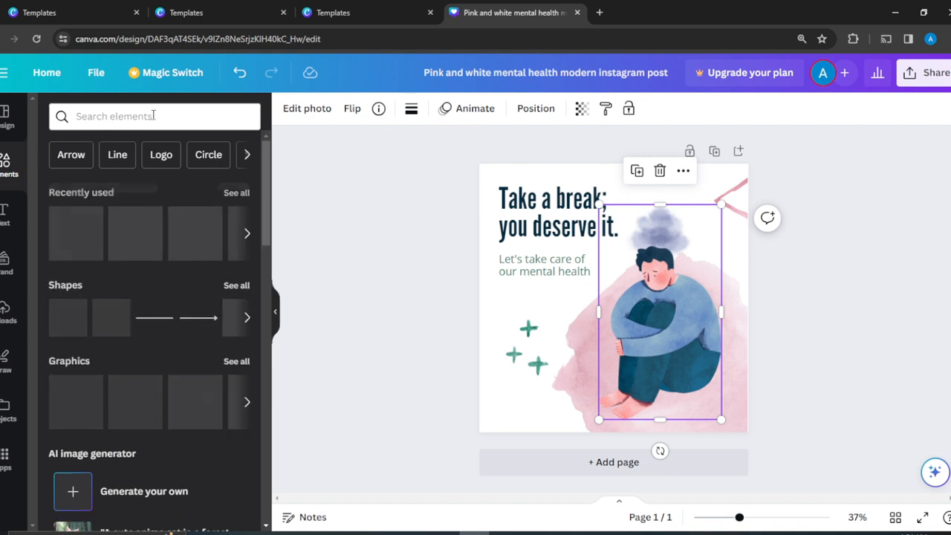
pyautogui.write('sad person')
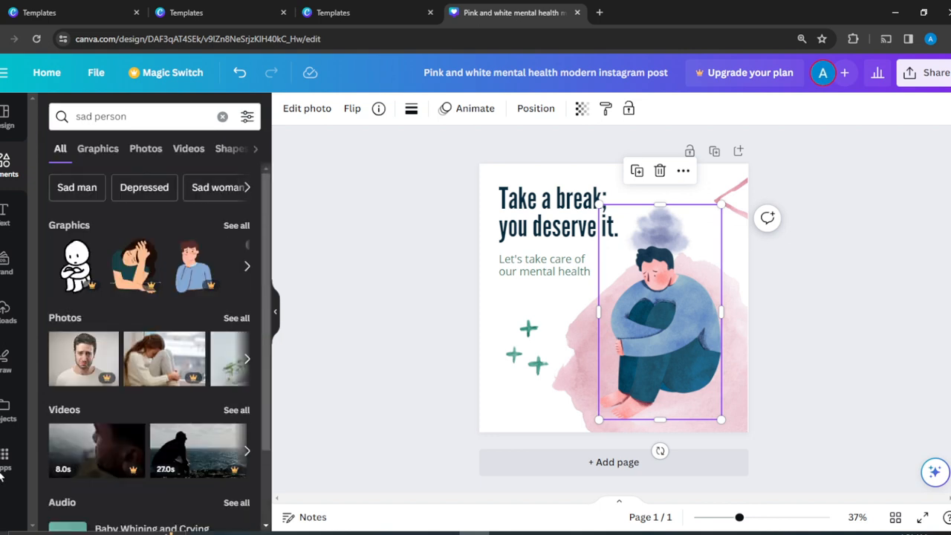
pyautogui.moveTo(240, 237)
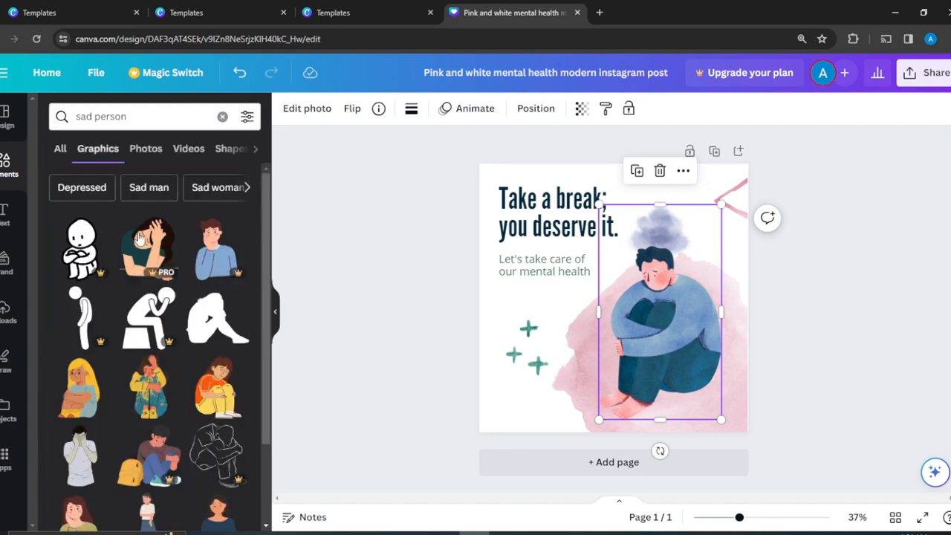
pyautogui.moveTo(275, 419)
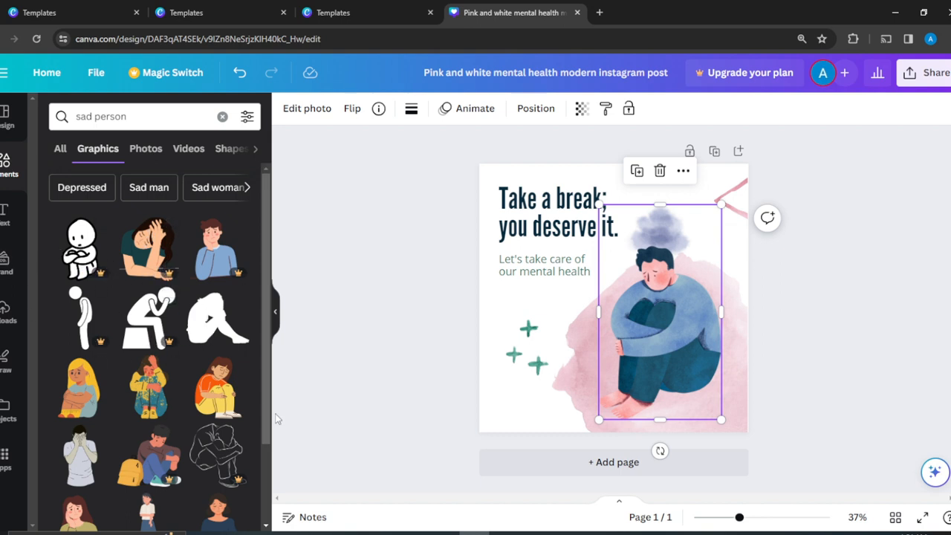
pyautogui.scroll(-3)
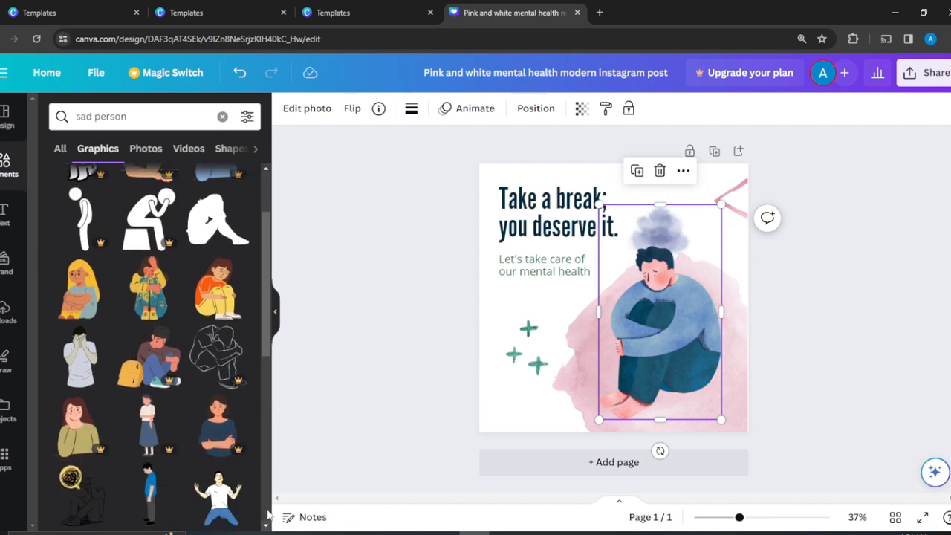
pyautogui.moveTo(216, 290)
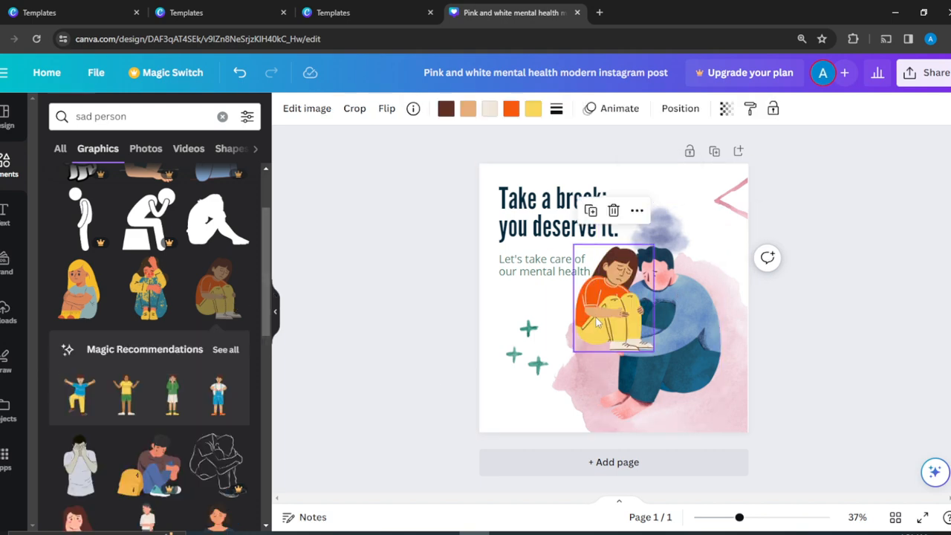
pyautogui.moveTo(613, 301); pyautogui.dragTo(732, 245)
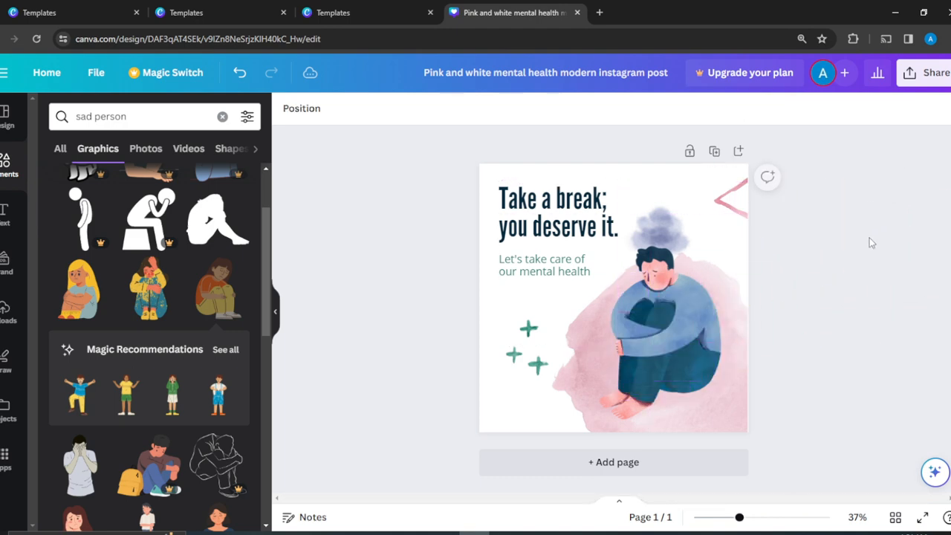
pyautogui.moveTo(224, 321)
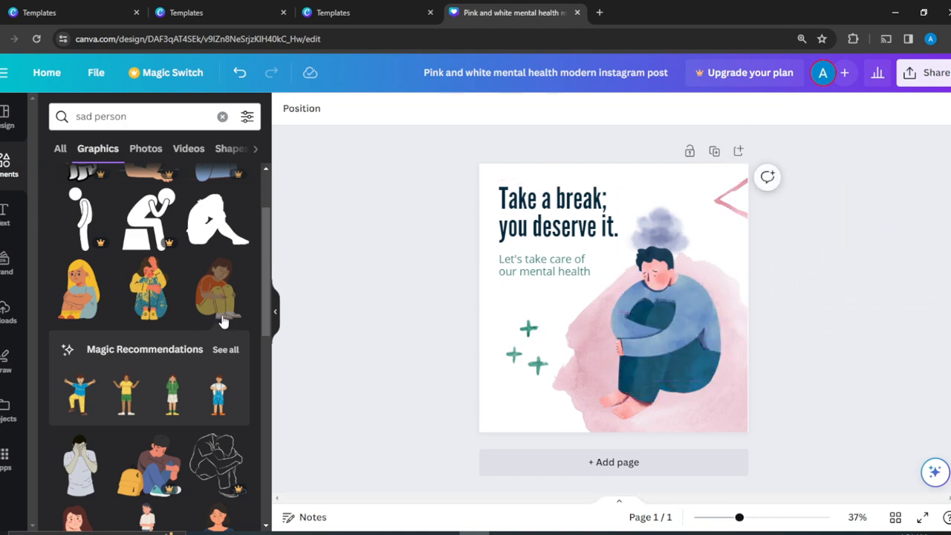
# Delete the blue figure, enlarge the sad girl and move her onto the pink patch.
pyautogui.click(660, 349)
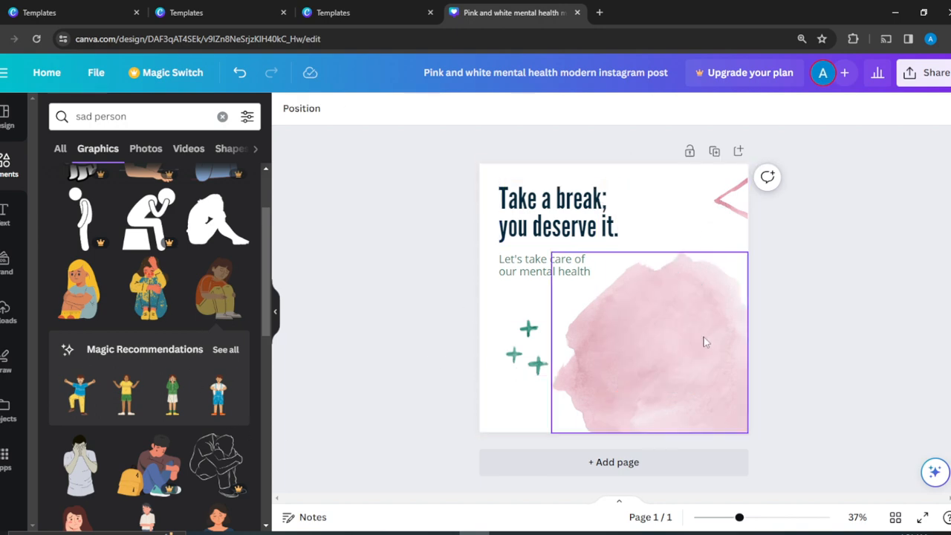
pyautogui.moveTo(624, 311)
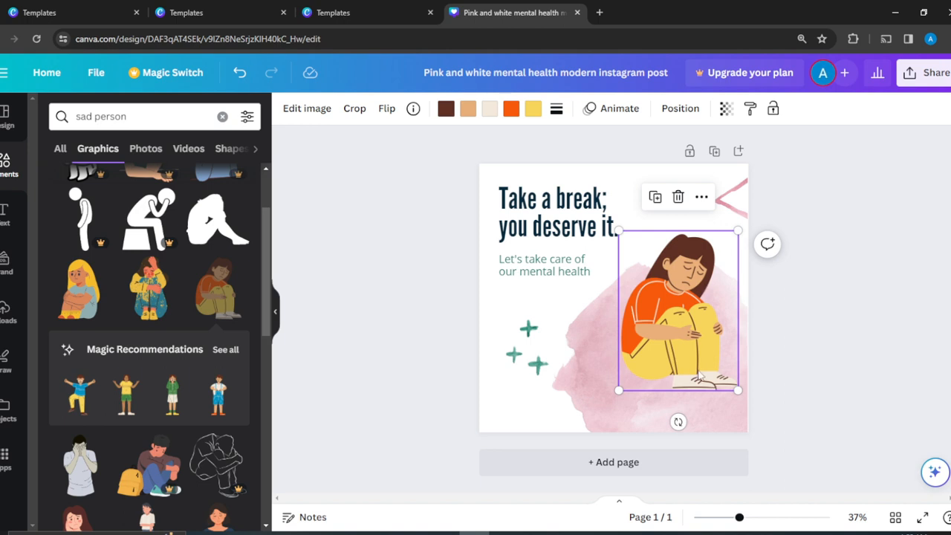
pyautogui.moveTo(738, 390); pyautogui.dragTo(756, 416)
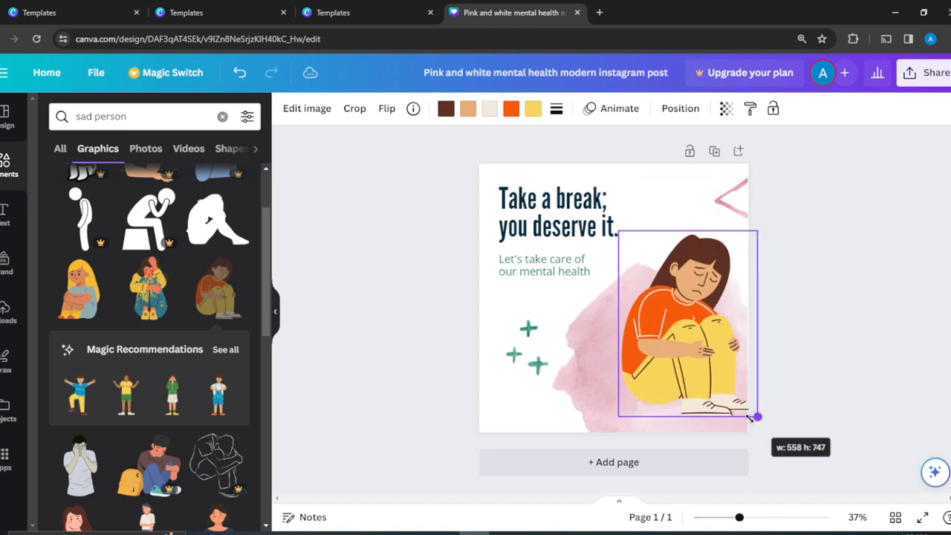
pyautogui.moveTo(756, 417); pyautogui.dragTo(741, 431)
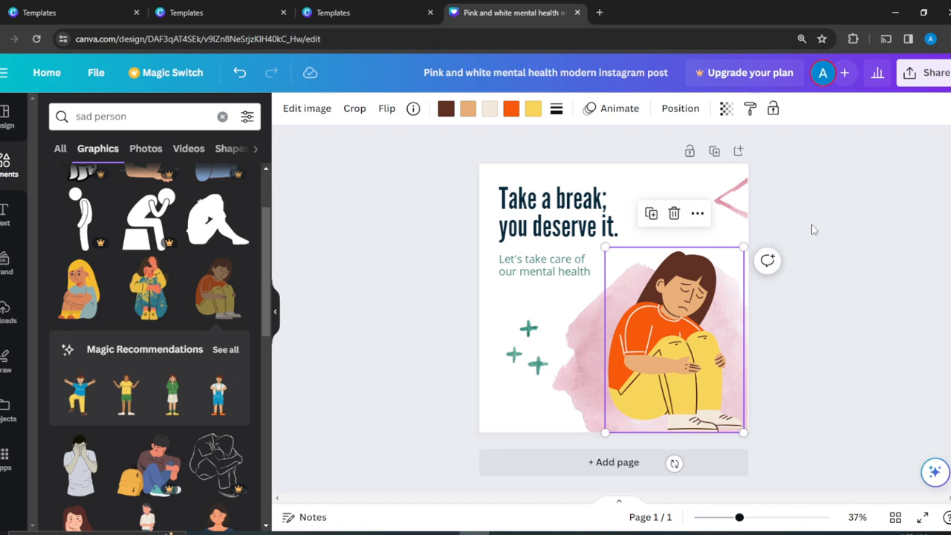
pyautogui.click(814, 229)
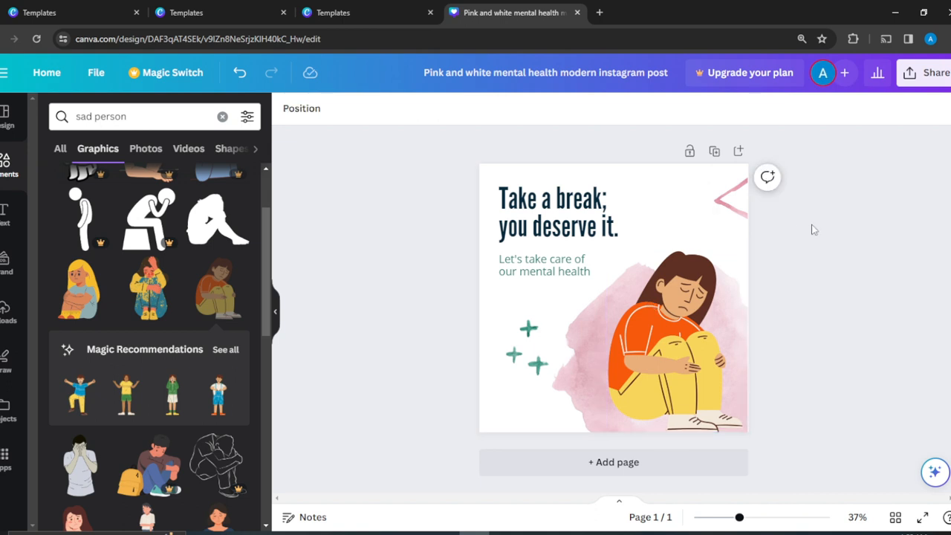
# Check the pink chevron's ••• menu, then select the green sparkles for deletion.
pyautogui.click(726, 199)
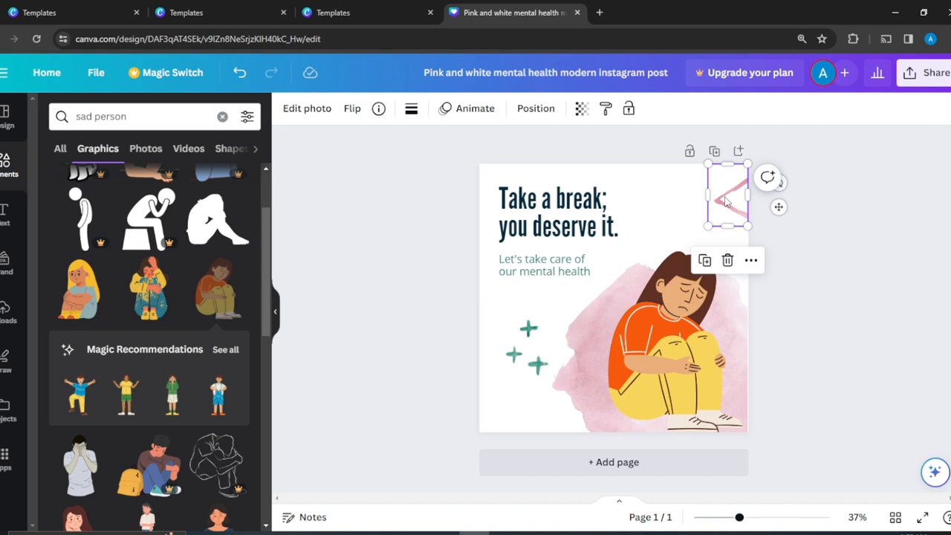
pyautogui.moveTo(752, 260)
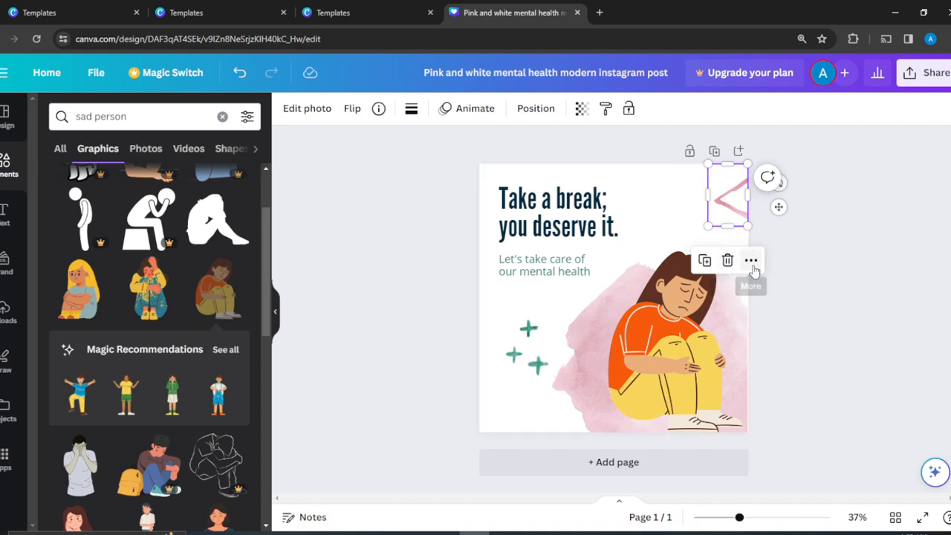
pyautogui.click(752, 260)
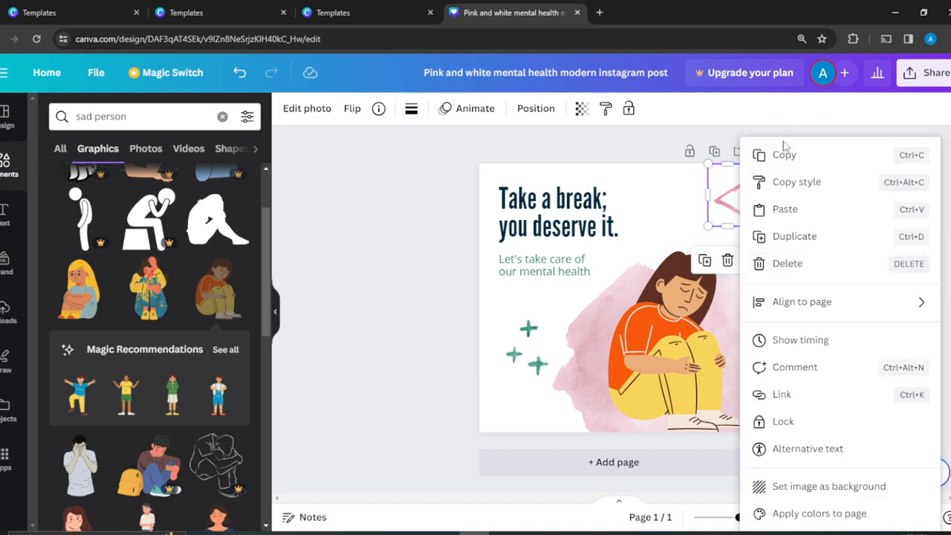
pyautogui.click(527, 349)
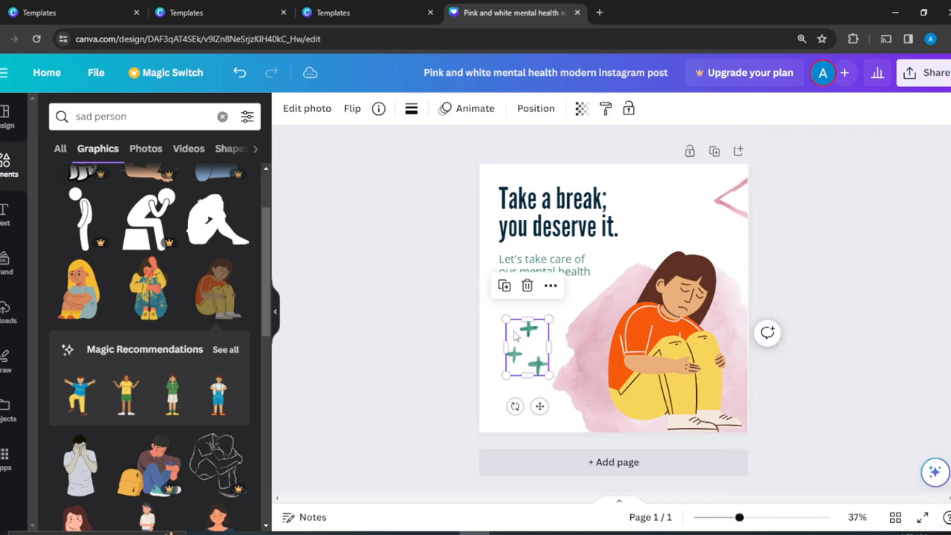
pyautogui.moveTo(527, 286)
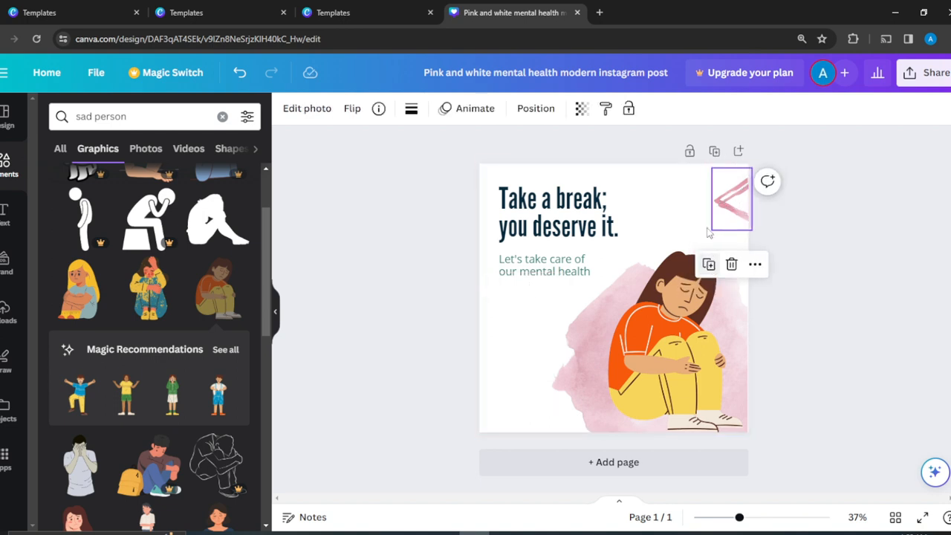
# Place a copy of the pink chevron in the bottom-left corner, rotated about 166°.
pyautogui.moveTo(732, 197); pyautogui.dragTo(512, 385)
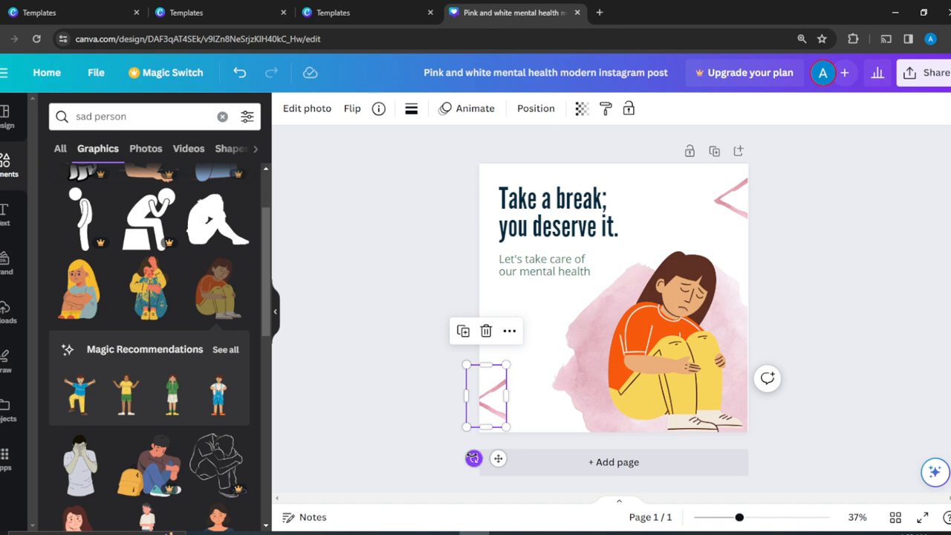
pyautogui.moveTo(487, 394); pyautogui.dragTo(513, 355)
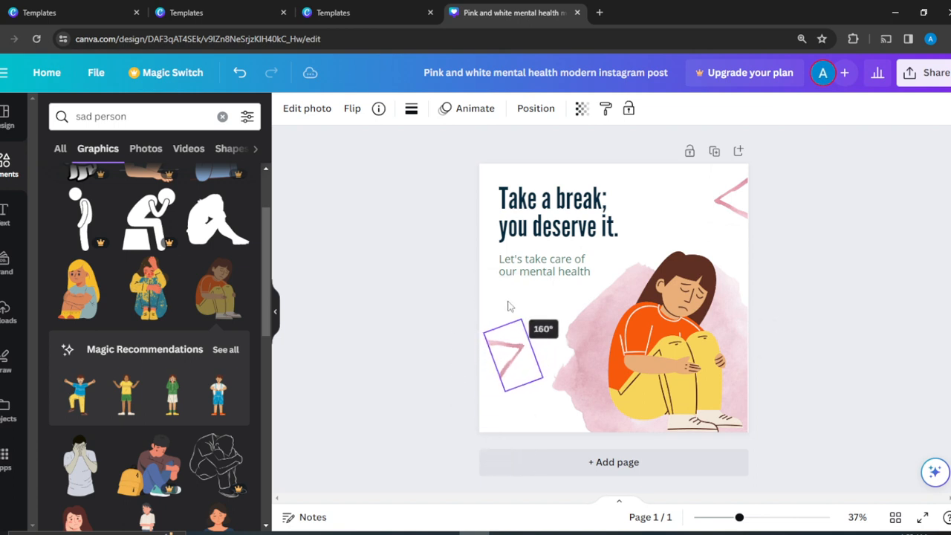
pyautogui.moveTo(518, 308); pyautogui.dragTo(518, 311)
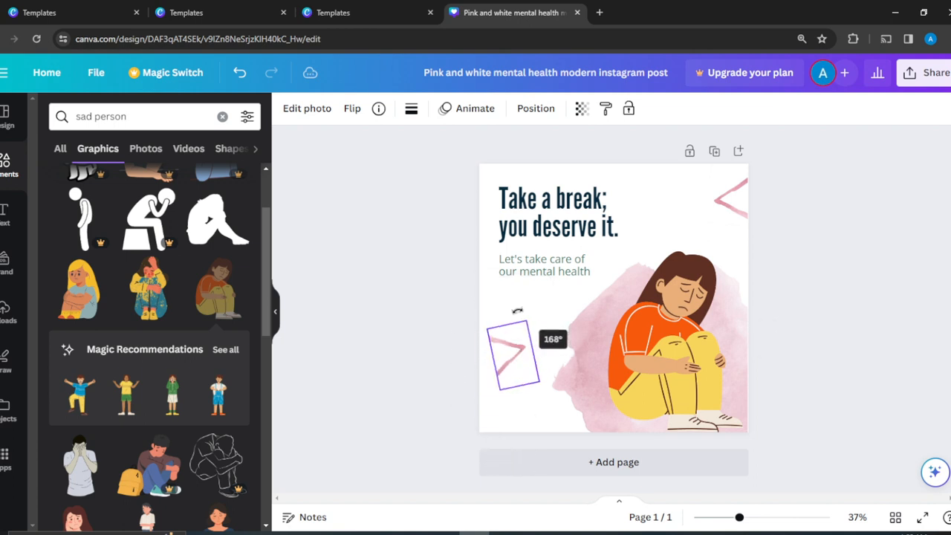
pyautogui.moveTo(518, 311); pyautogui.dragTo(524, 321)
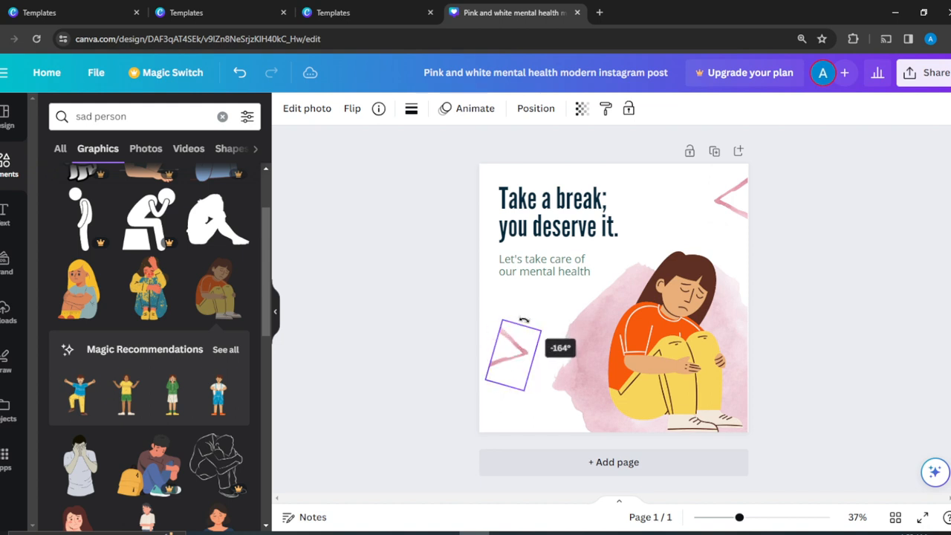
pyautogui.moveTo(523, 318); pyautogui.dragTo(519, 320)
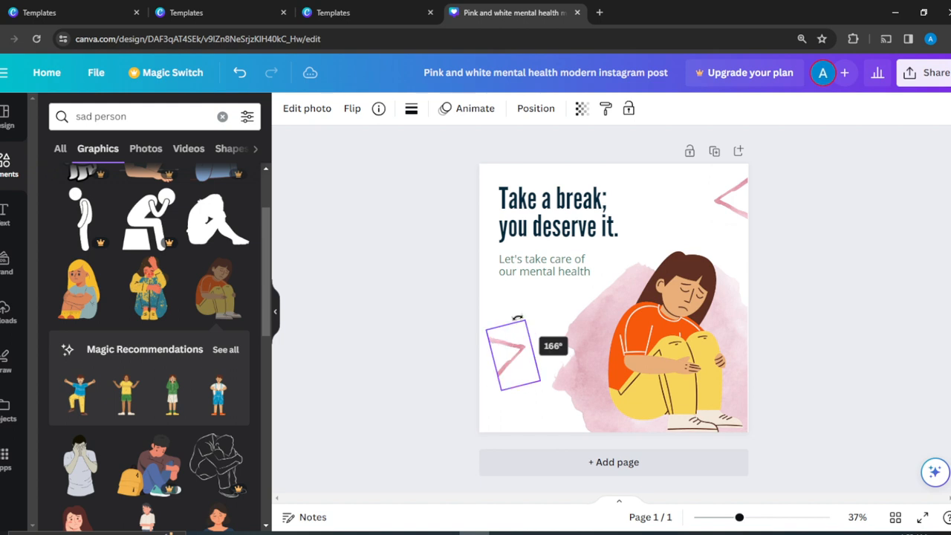
pyautogui.moveTo(512, 353); pyautogui.dragTo(502, 406)
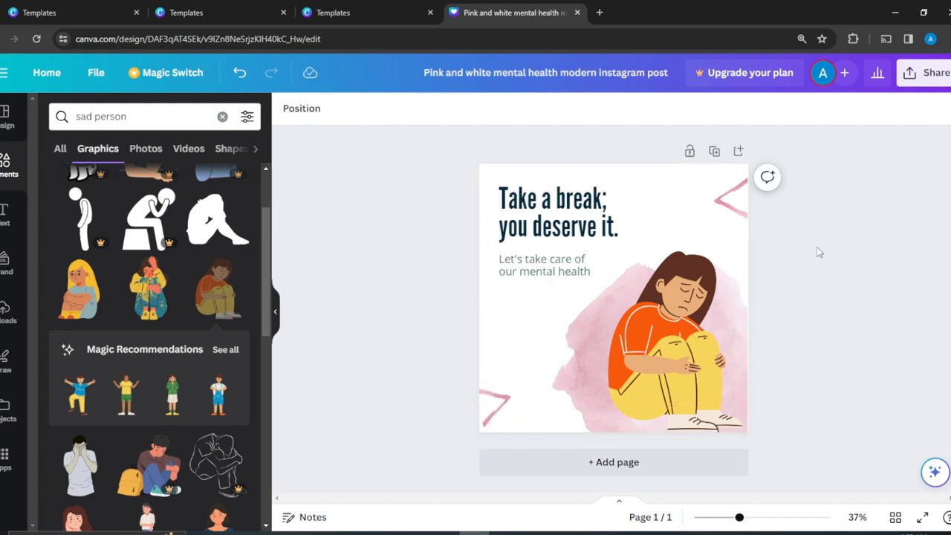
pyautogui.click(661, 342)
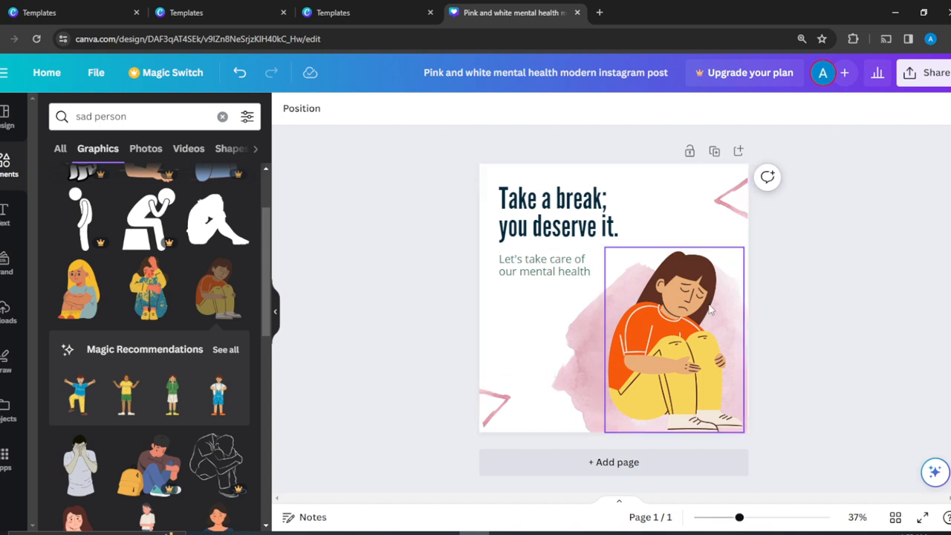
pyautogui.click(672, 340)
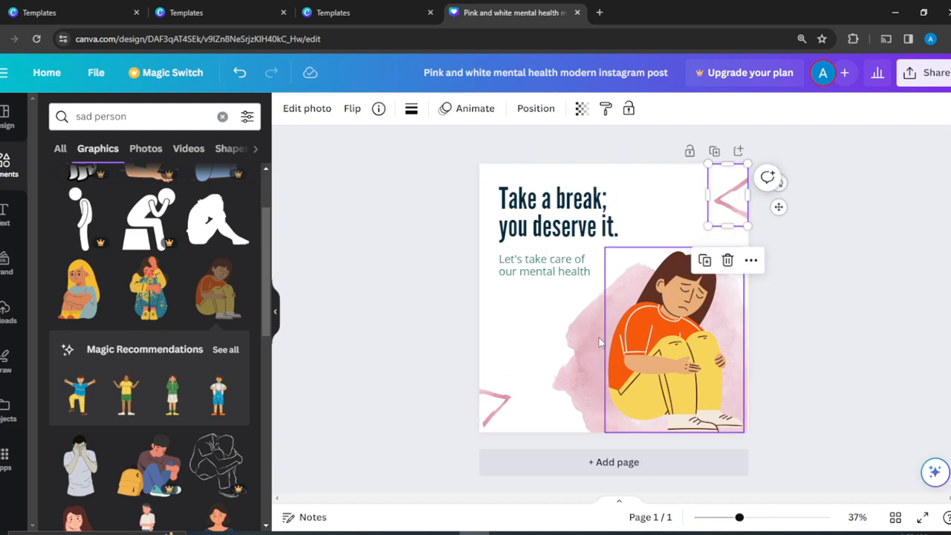
pyautogui.moveTo(728, 196); pyautogui.dragTo(498, 405)
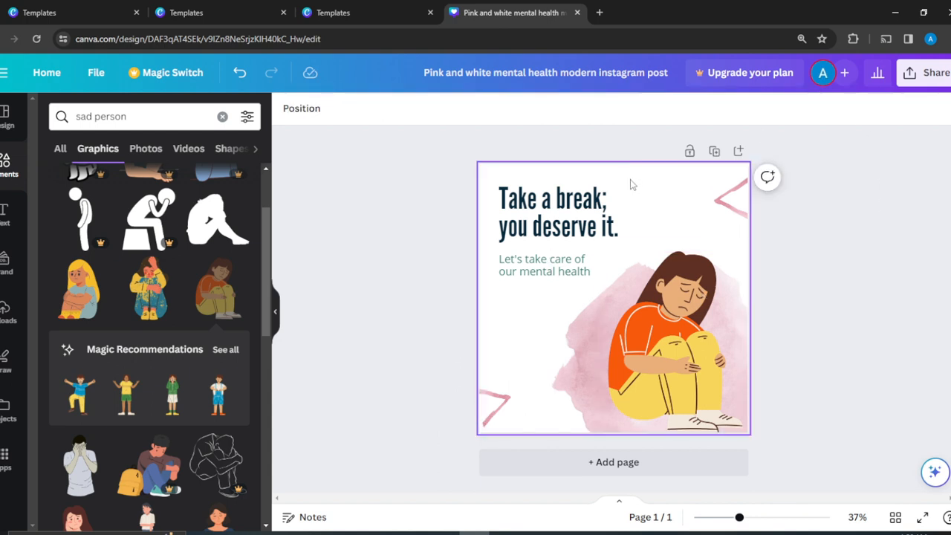
# Set the page background to a light pink from Photo colors, then open Share.
pyautogui.click(614, 297)
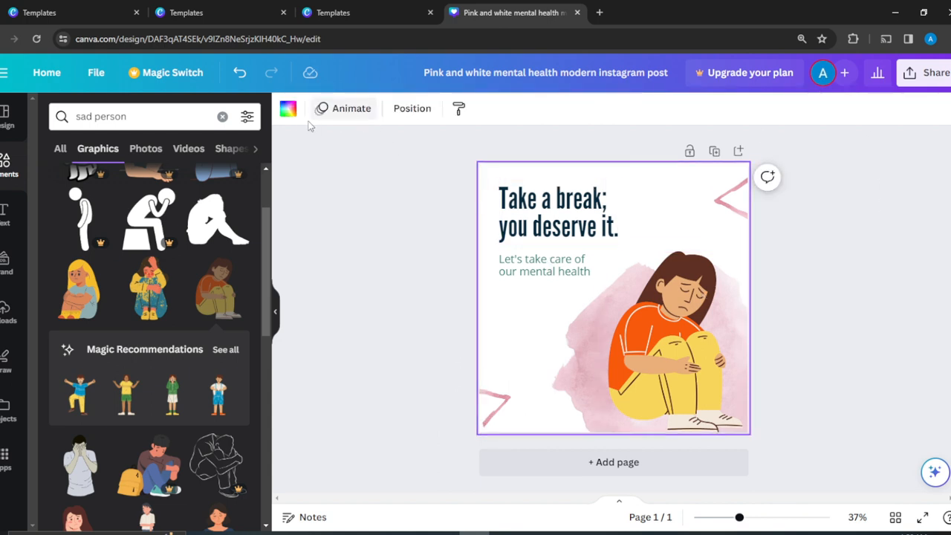
pyautogui.click(287, 109)
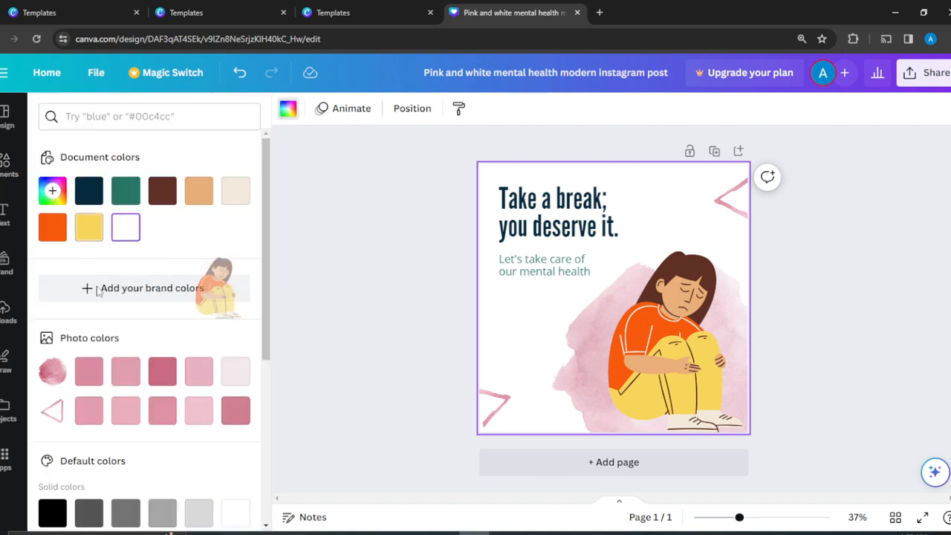
pyautogui.click(88, 371)
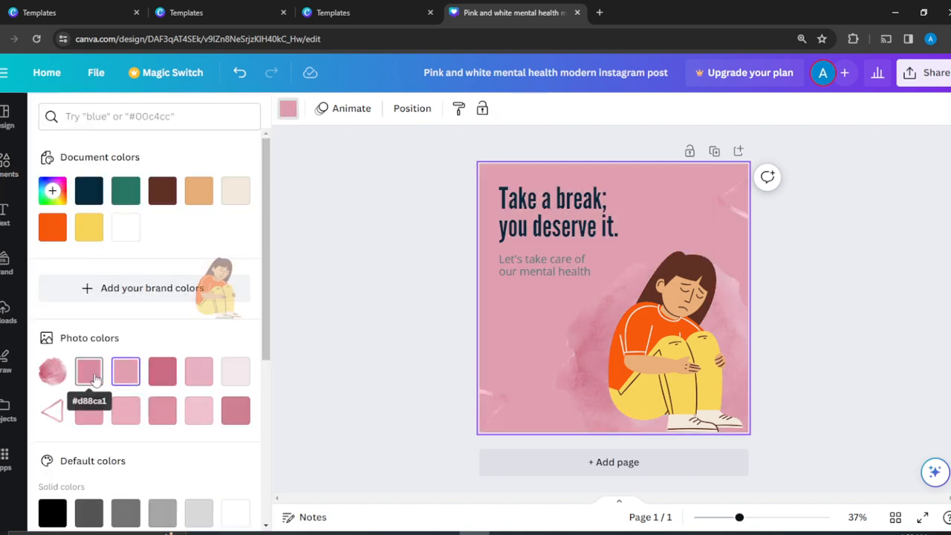
pyautogui.click(236, 372)
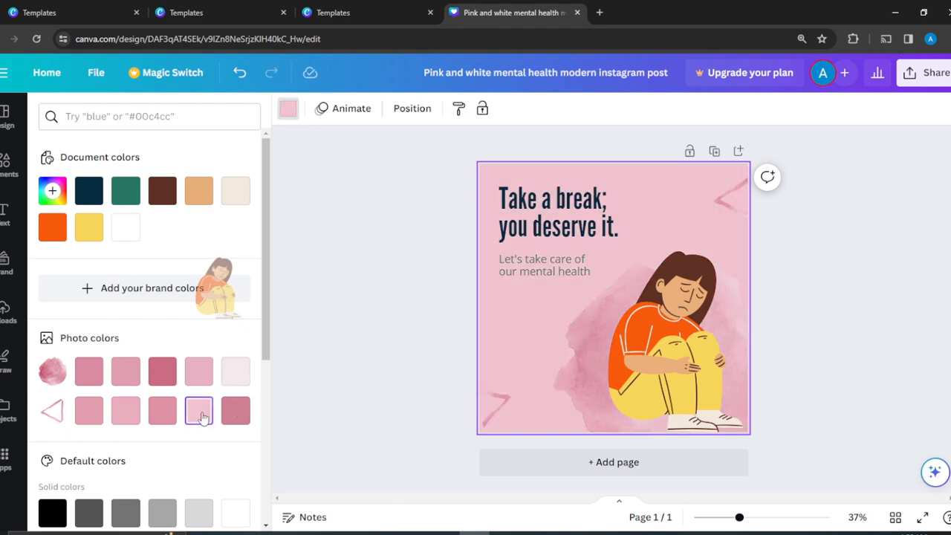
pyautogui.click(235, 371)
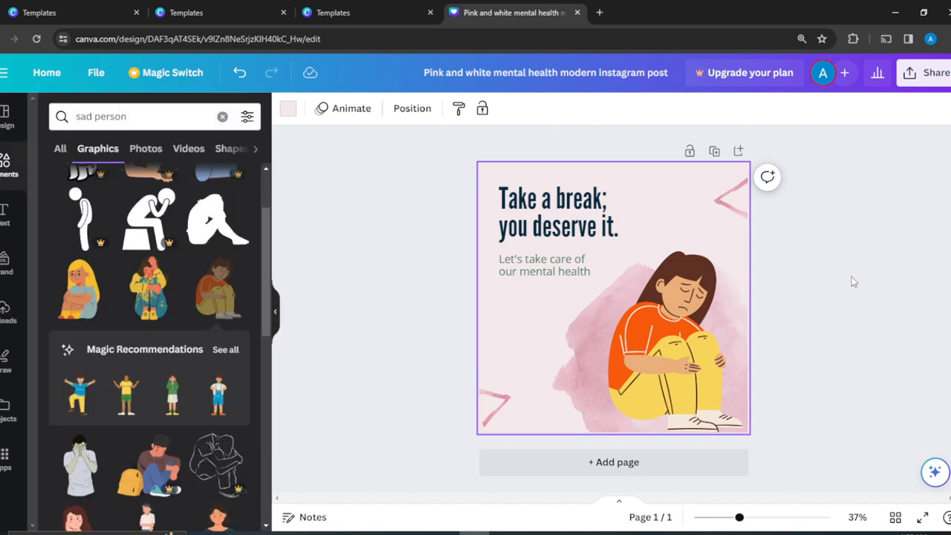
pyautogui.moveTo(937, 274)
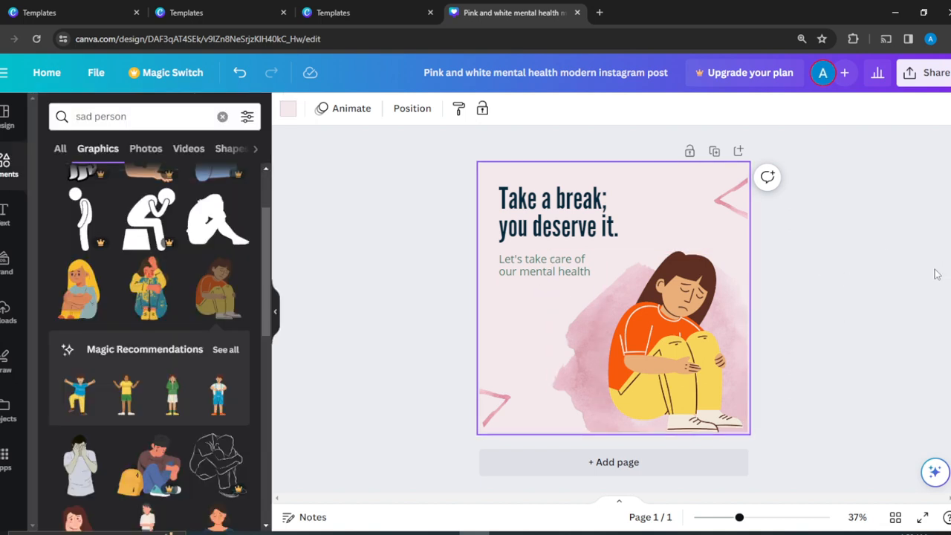
pyautogui.moveTo(913, 183)
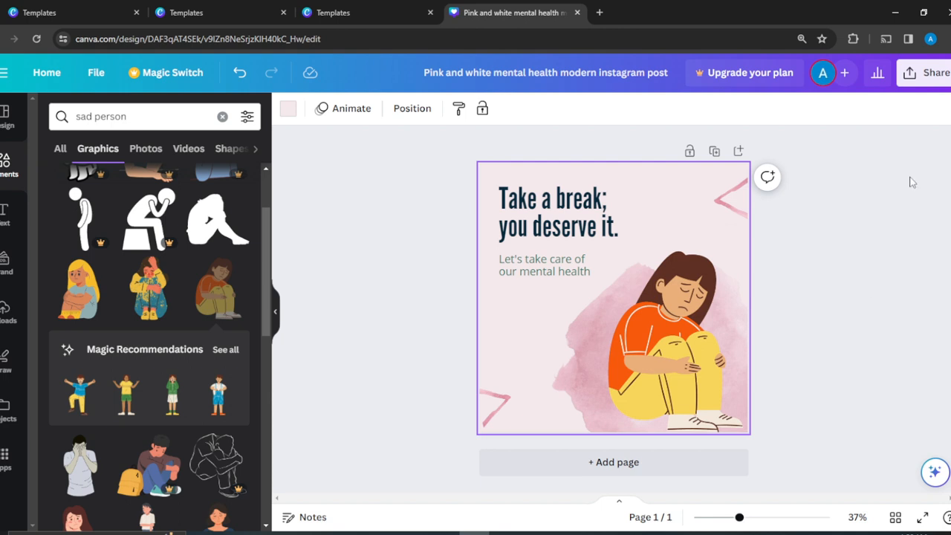
pyautogui.moveTo(927, 82)
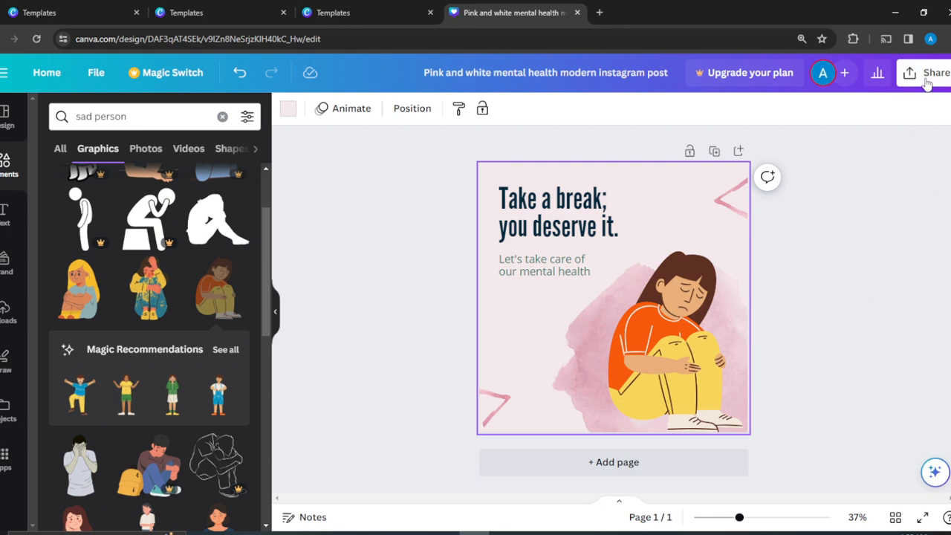
pyautogui.click(929, 72)
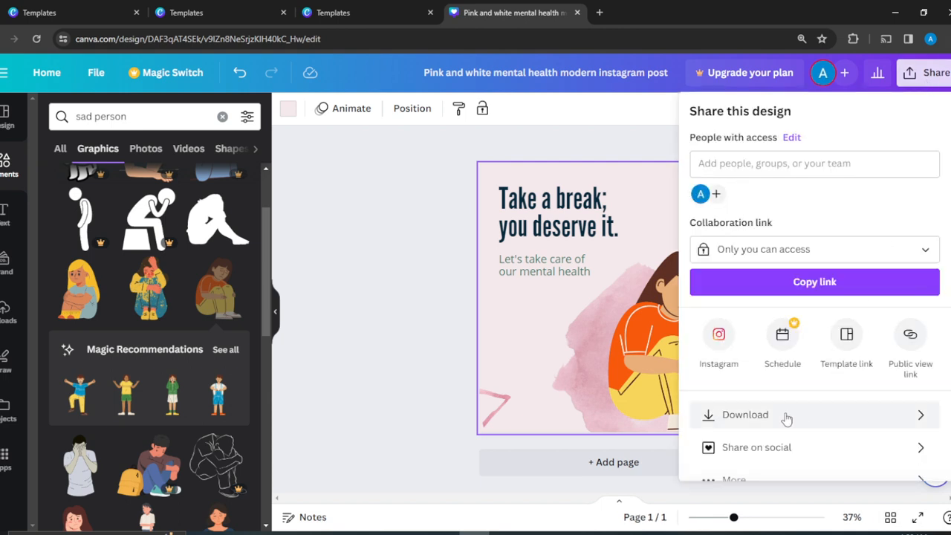